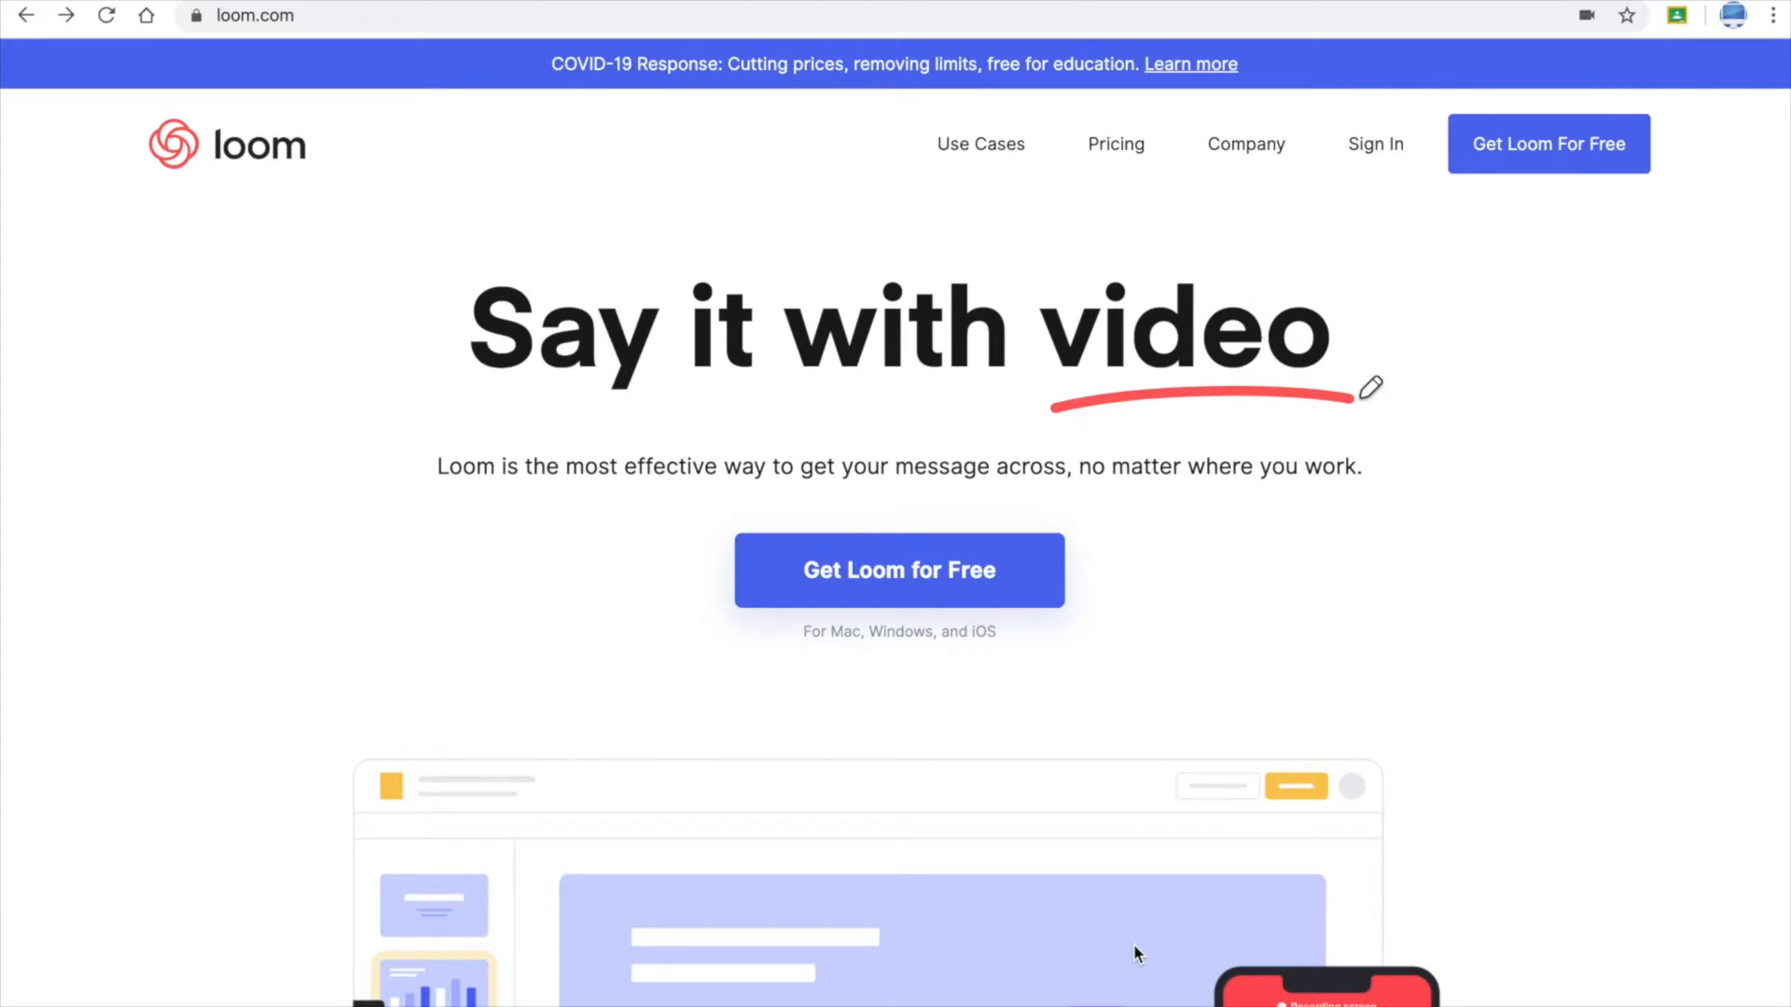
Leave the loom.com page and return to the desktop
{"action": "left_click", "coordinate": [1188, 64]}
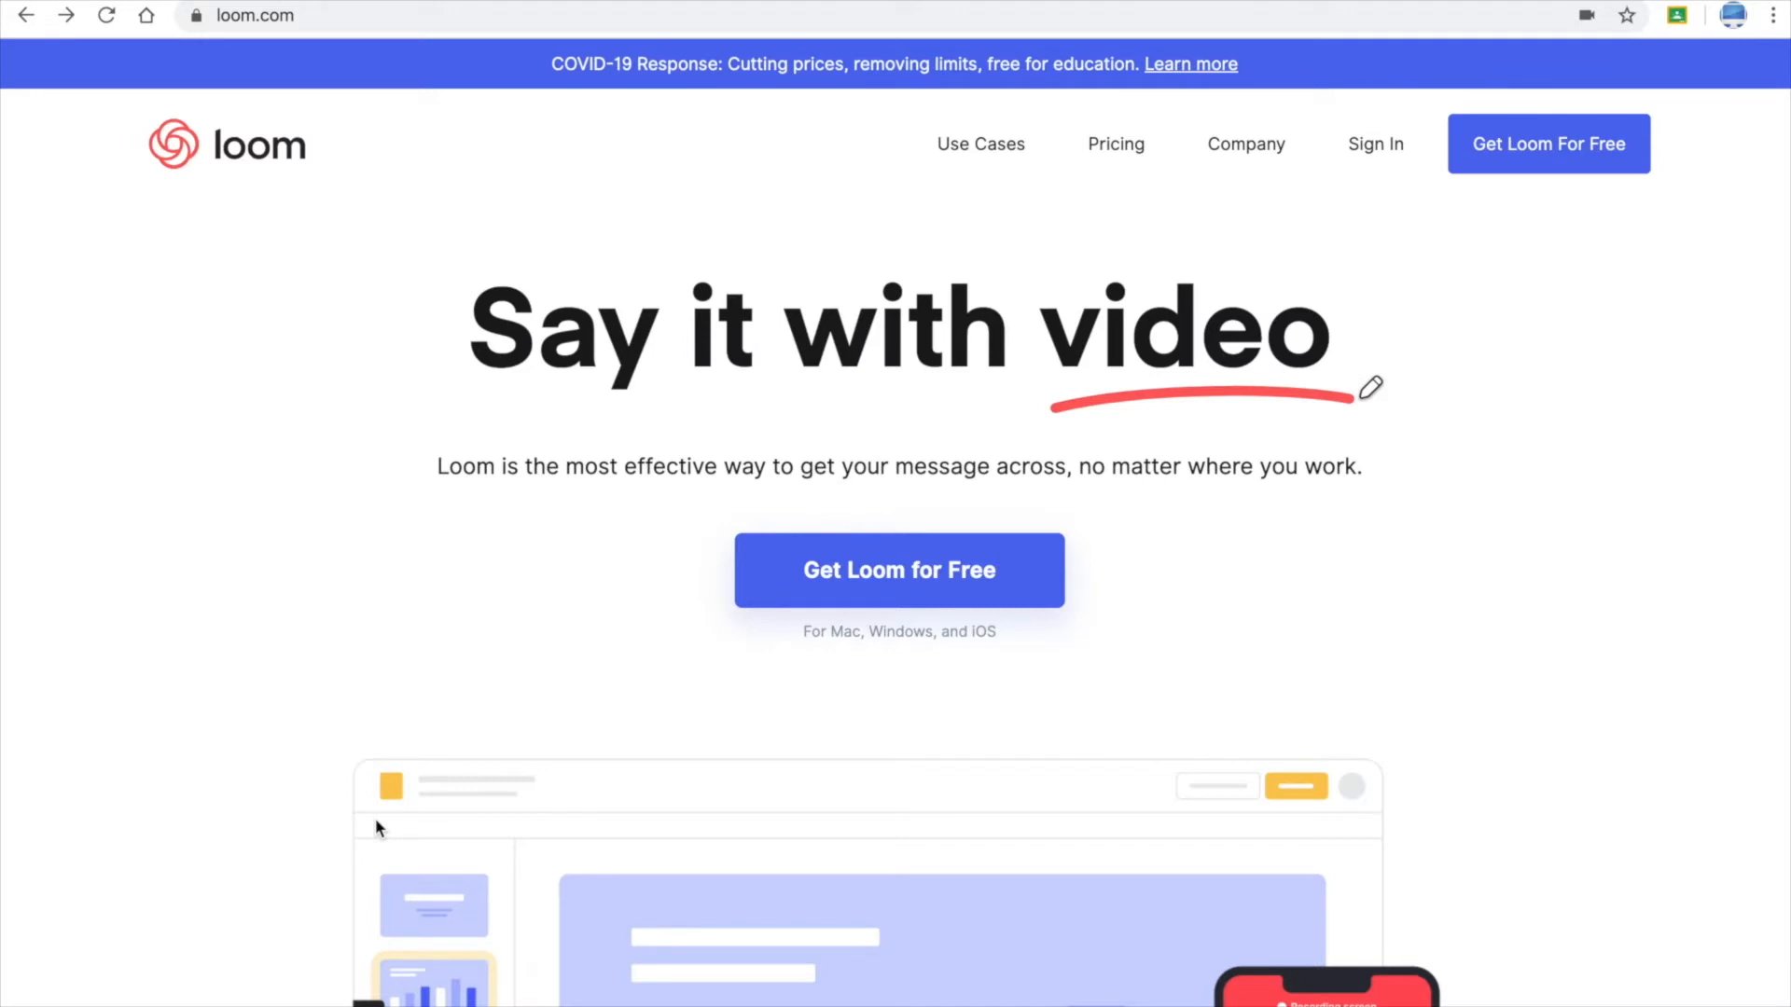
{"action": "mouse_move", "coordinate": [864, 586]}
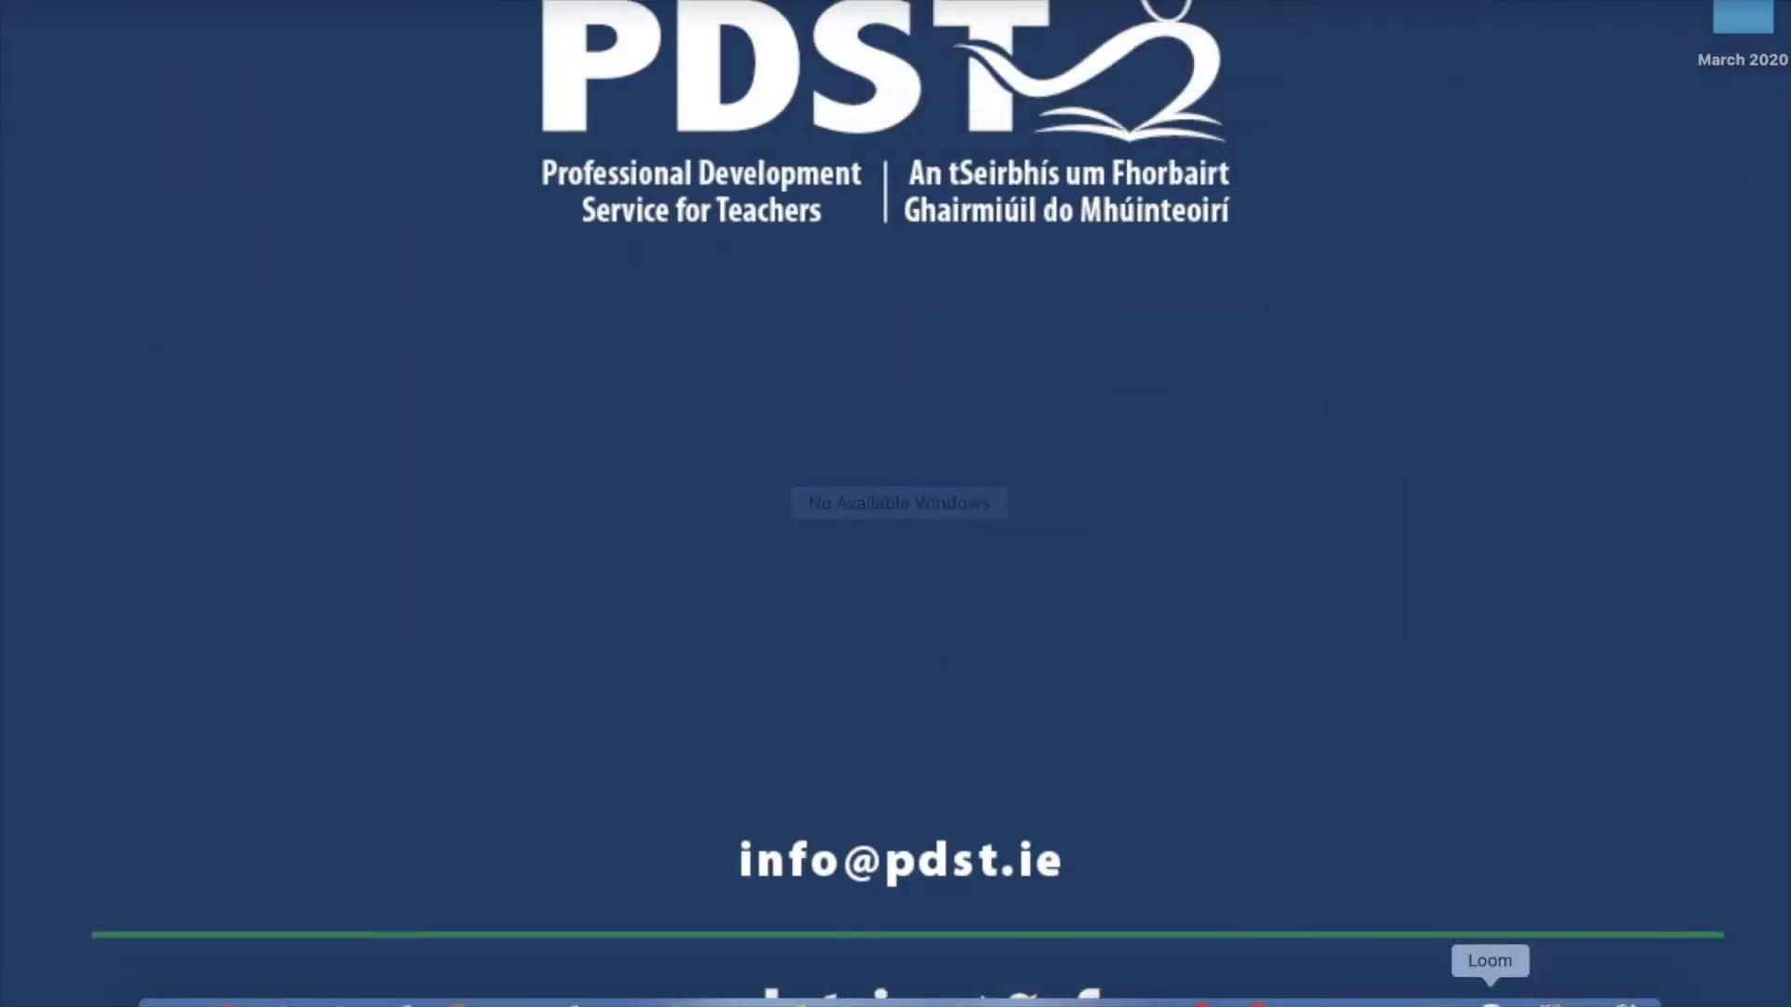
Launch the Loom desktop app, try Screen+Cam and Cam Only, then settle on Screen Only
{"action": "left_click", "coordinate": [1488, 960]}
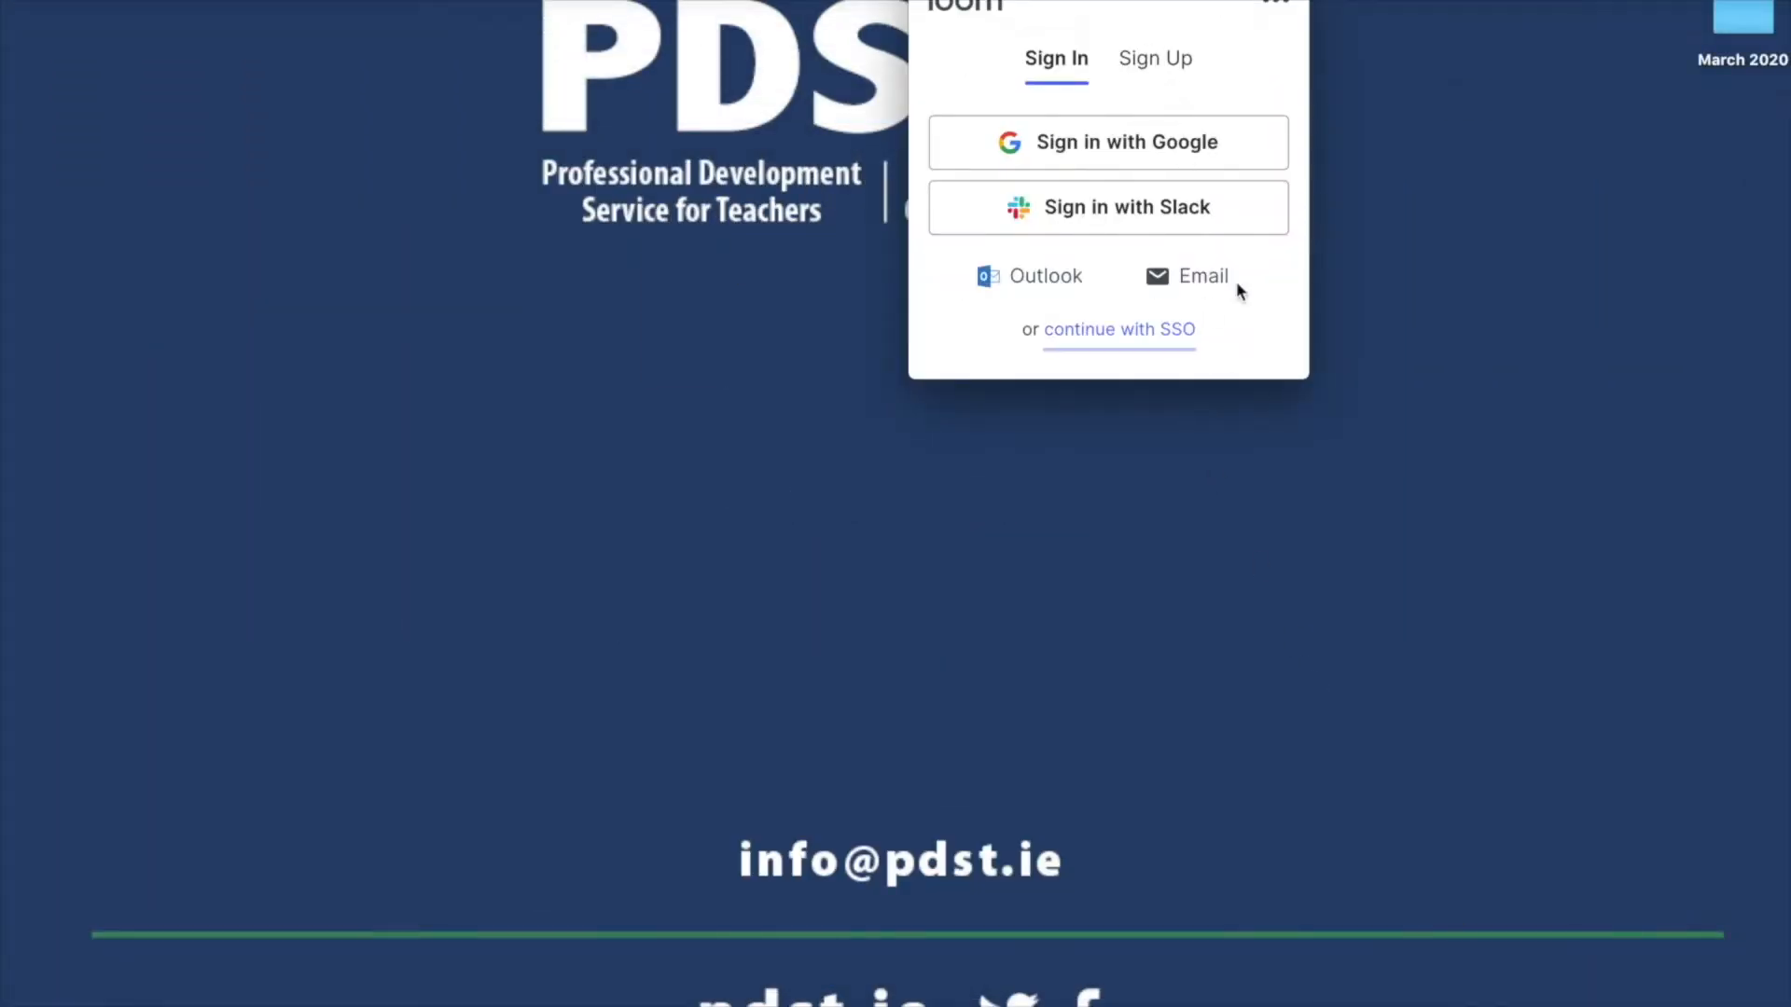
{"action": "mouse_move", "coordinate": [1135, 157]}
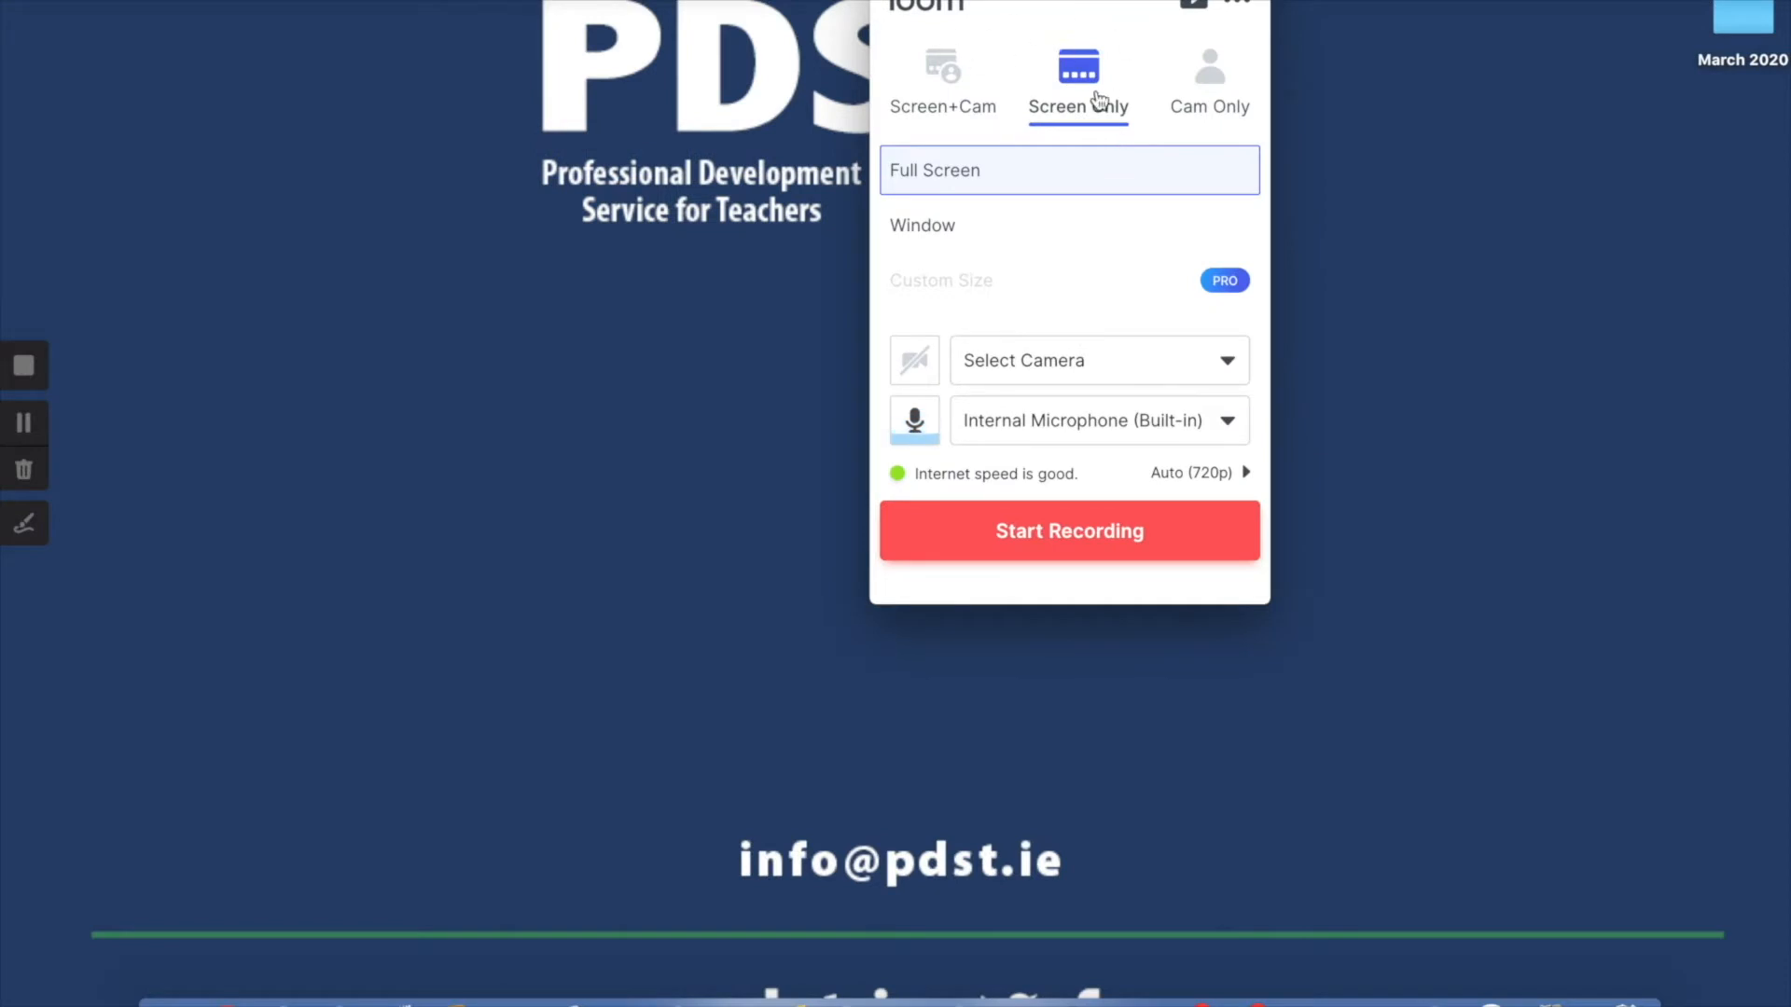
{"action": "left_click", "coordinate": [942, 80]}
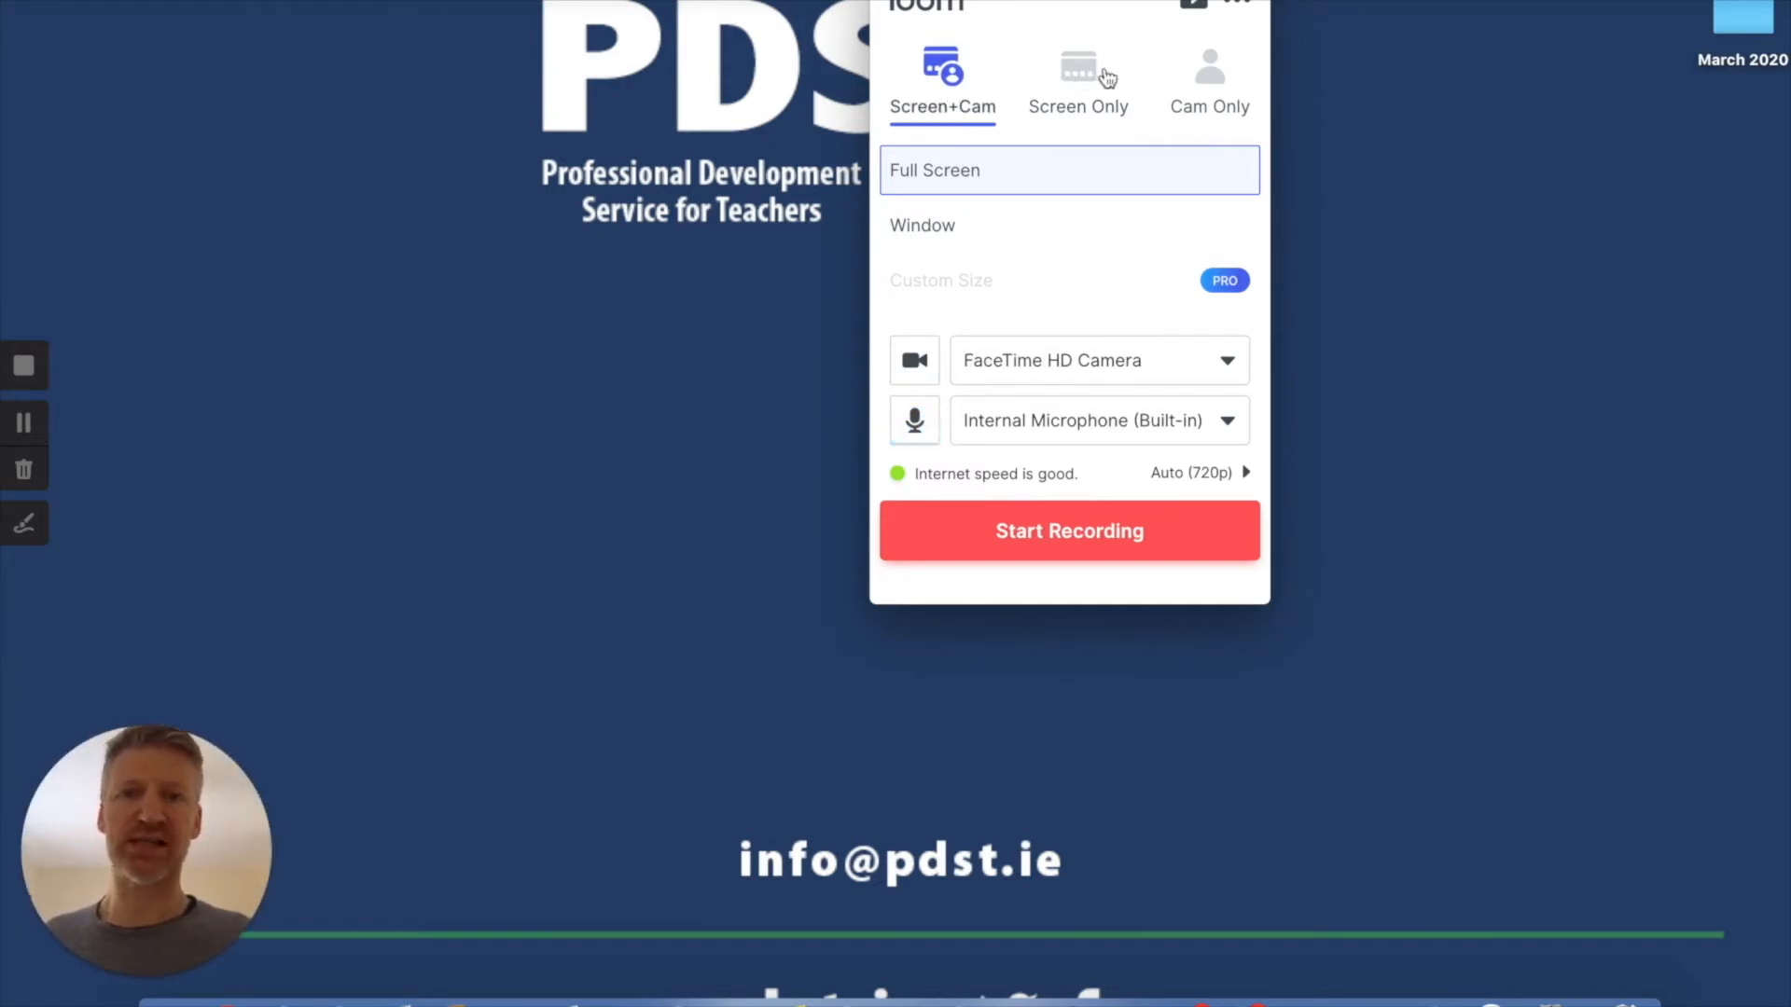
{"action": "left_click", "coordinate": [1208, 75]}
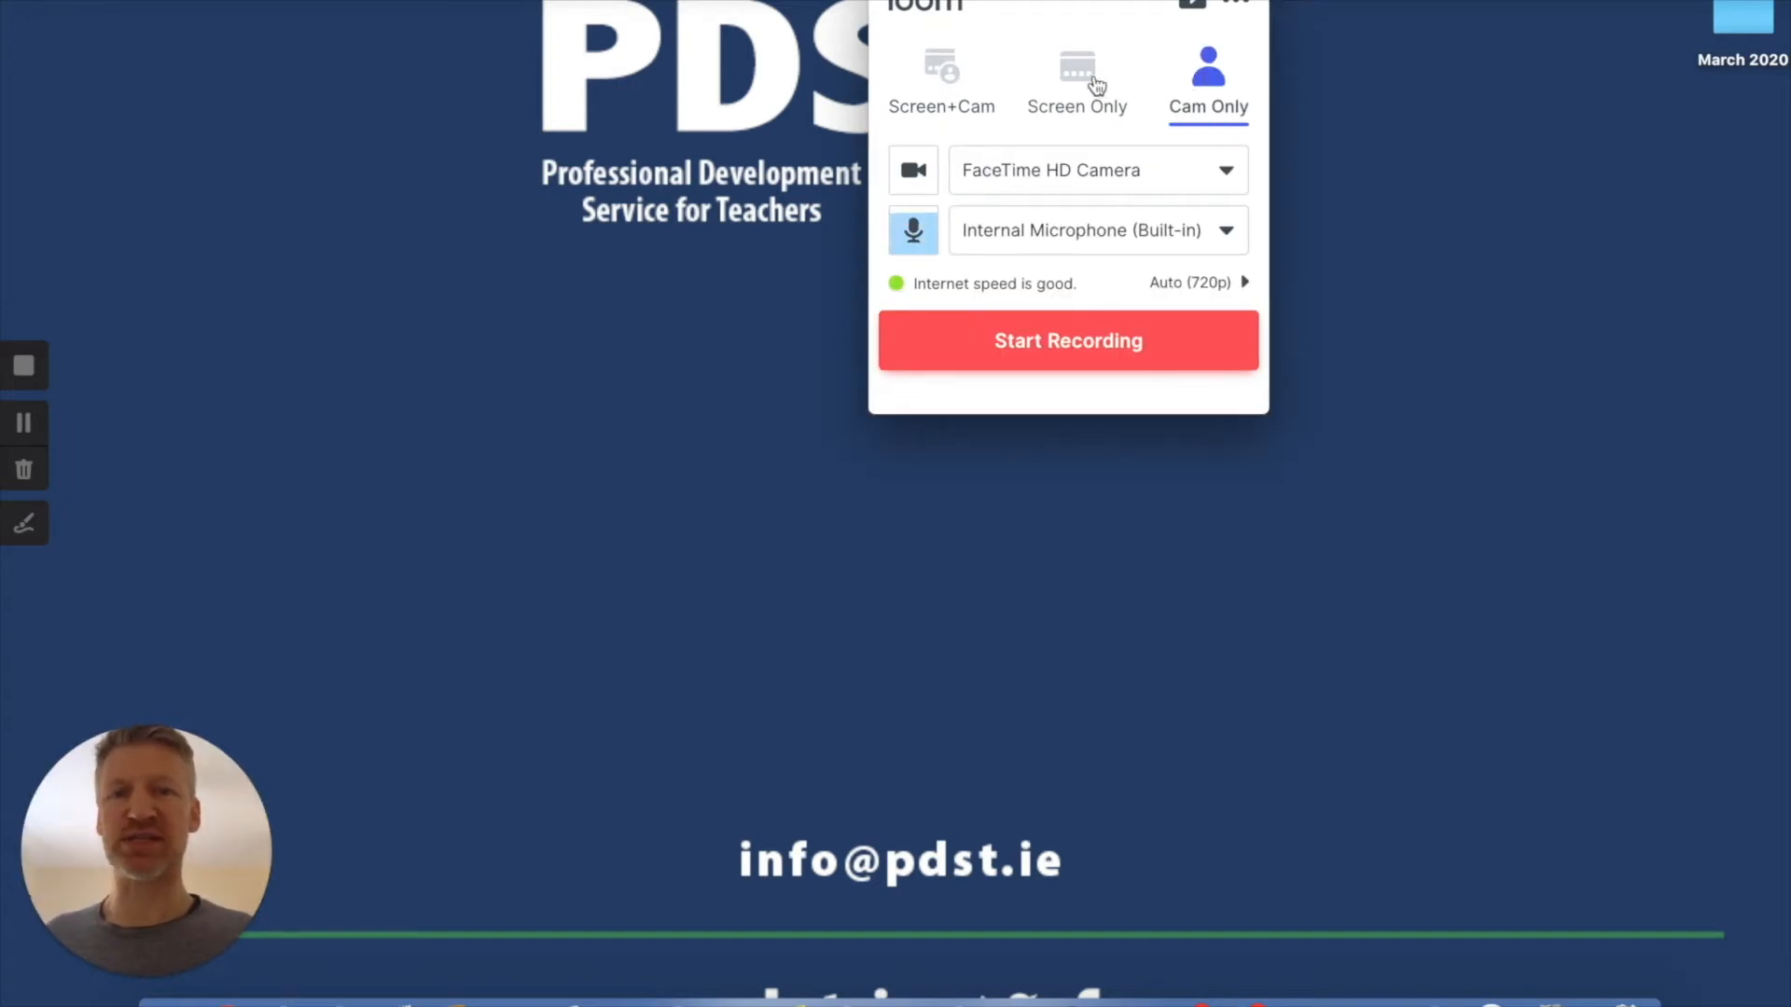
{"action": "left_click", "coordinate": [1076, 81]}
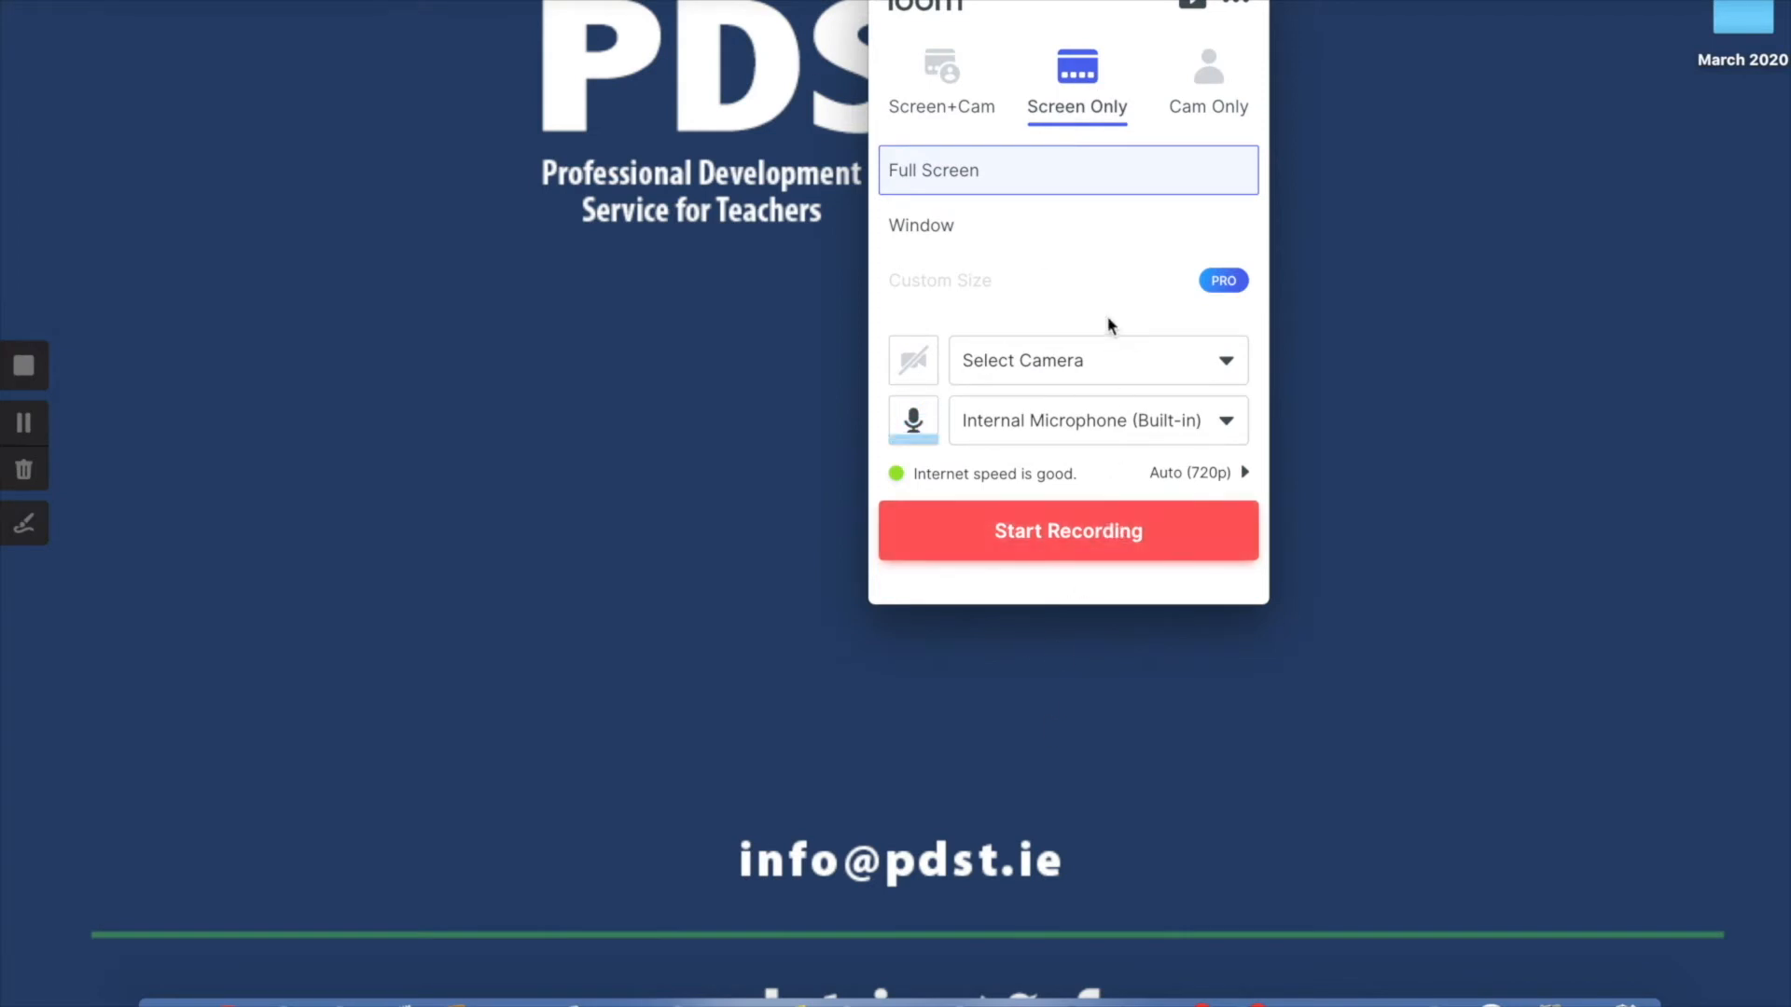
{"action": "left_click", "coordinate": [1233, 4]}
{"action": "type", "text": "loom goog"}
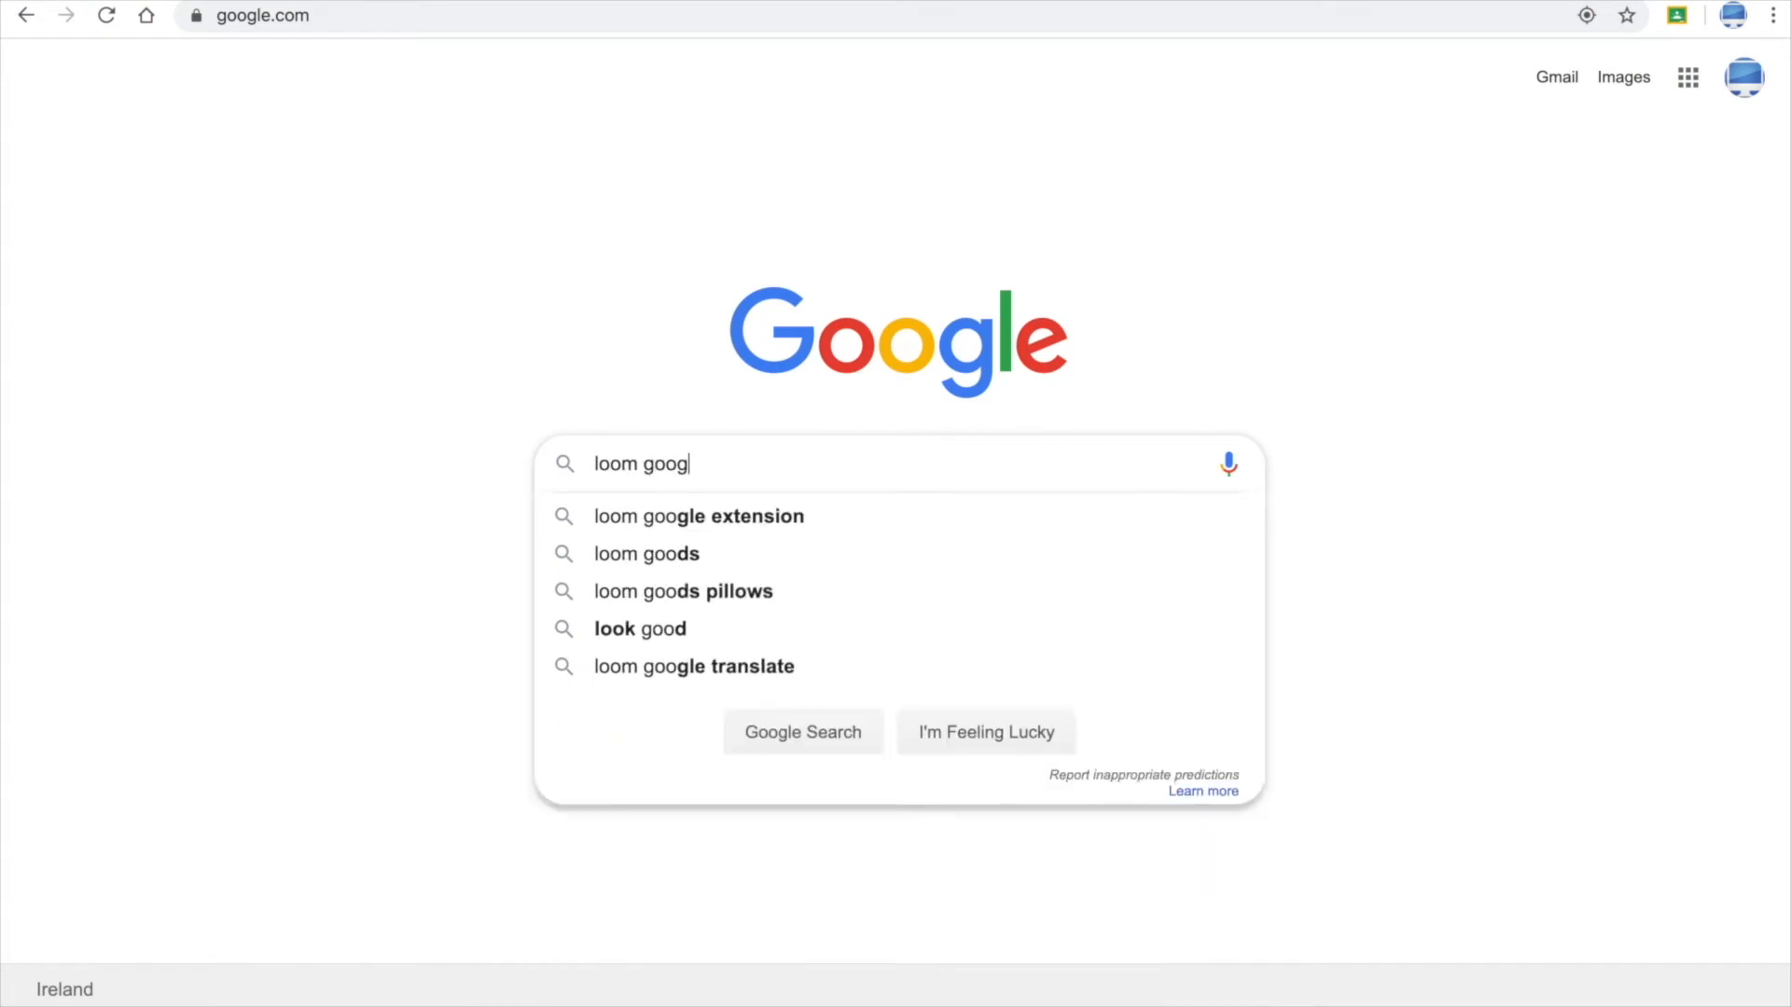
Find Loom for Chrome in the Chrome Web Store, add it to Chrome and launch the extension
{"action": "left_click", "coordinate": [697, 517]}
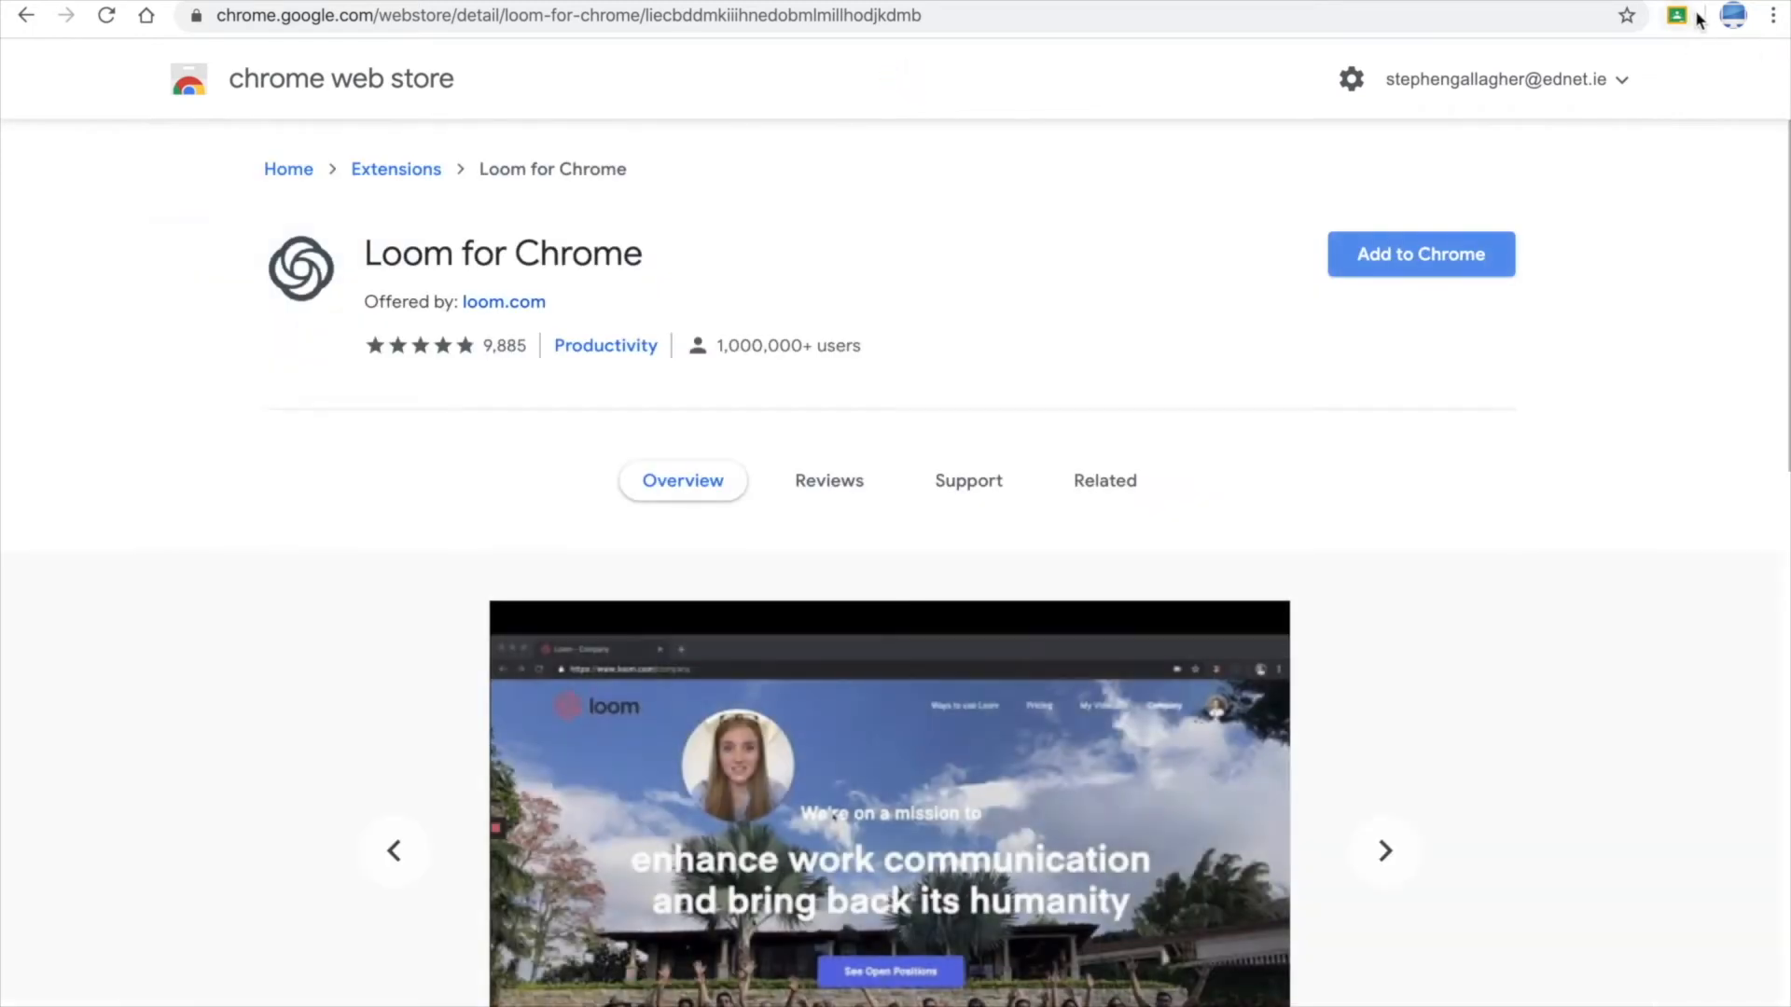
{"action": "left_click", "coordinate": [1420, 254]}
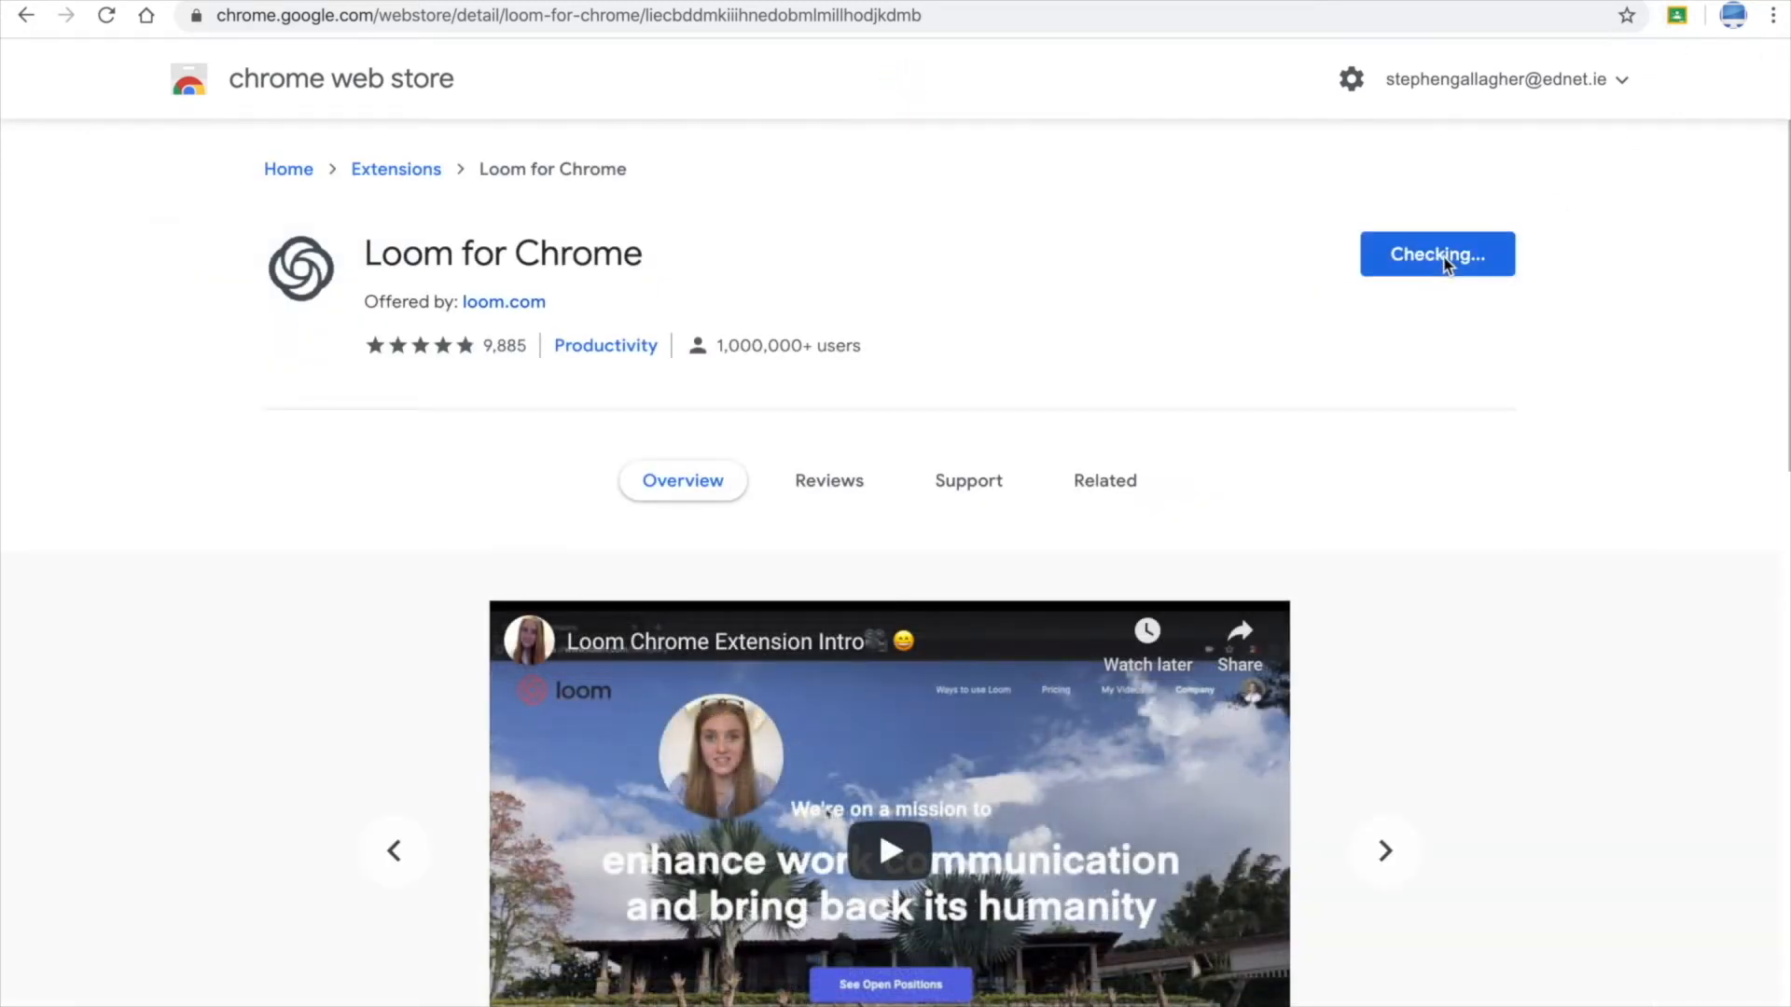
{"action": "left_click", "coordinate": [1436, 254]}
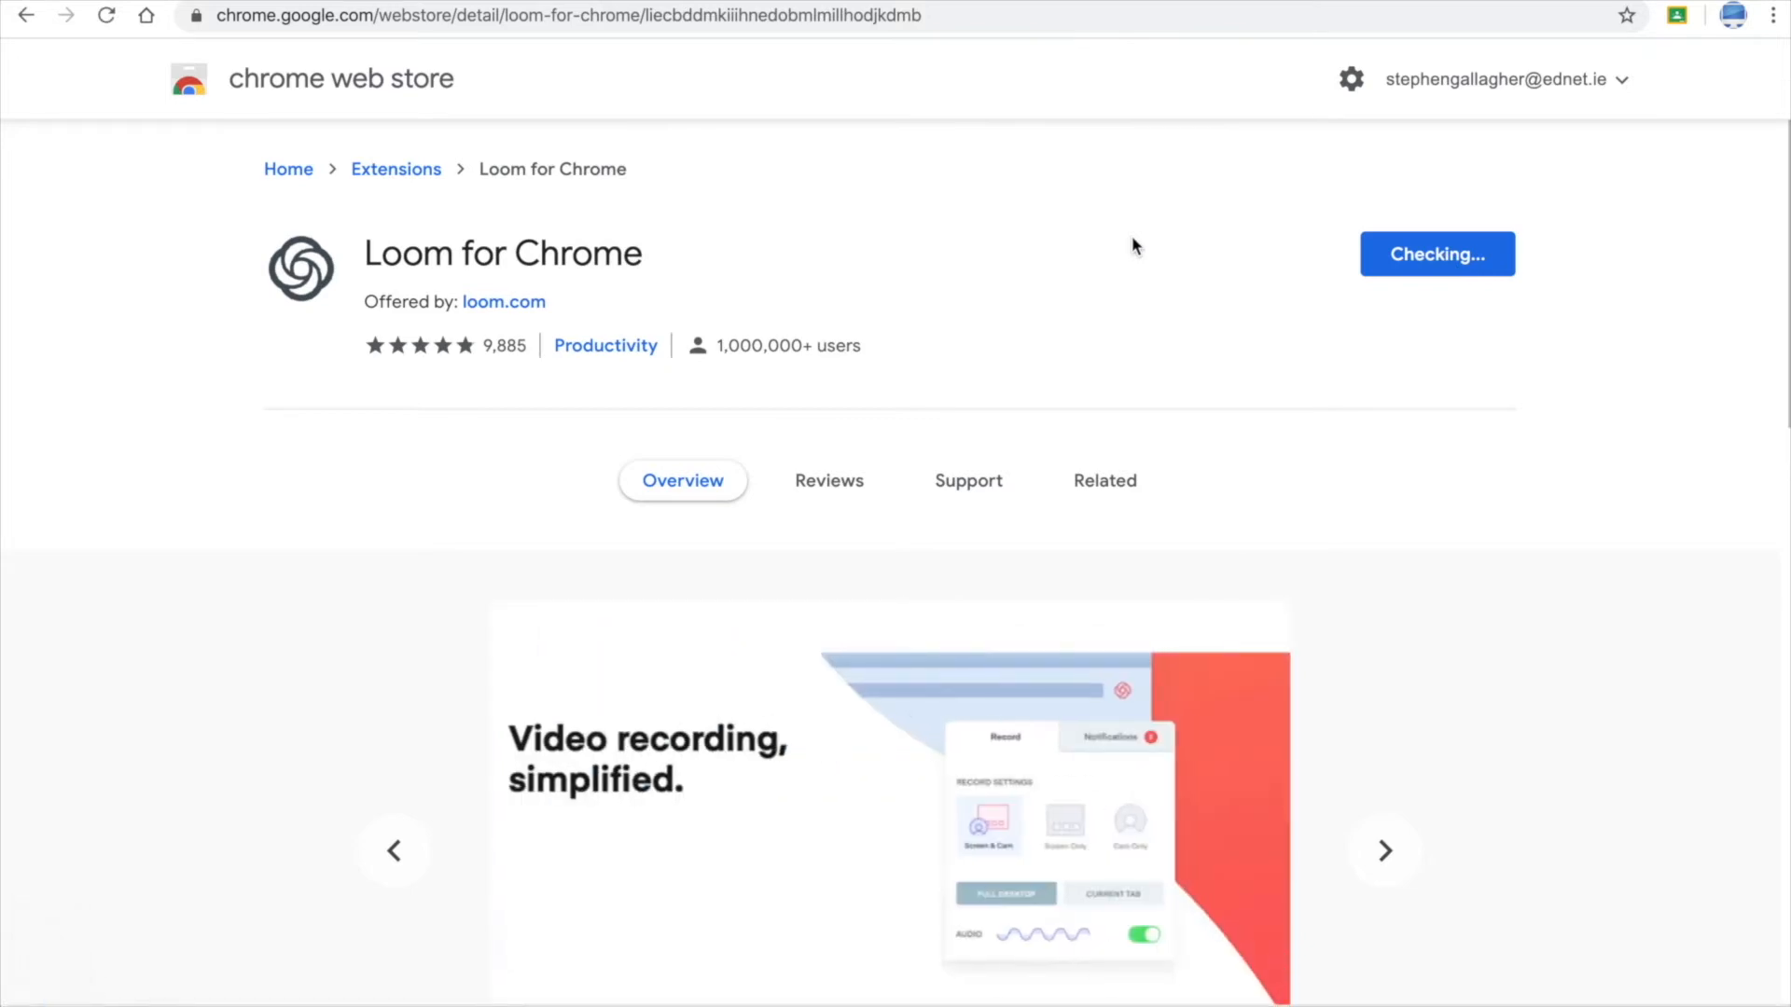
{"action": "left_click", "coordinate": [1437, 254]}
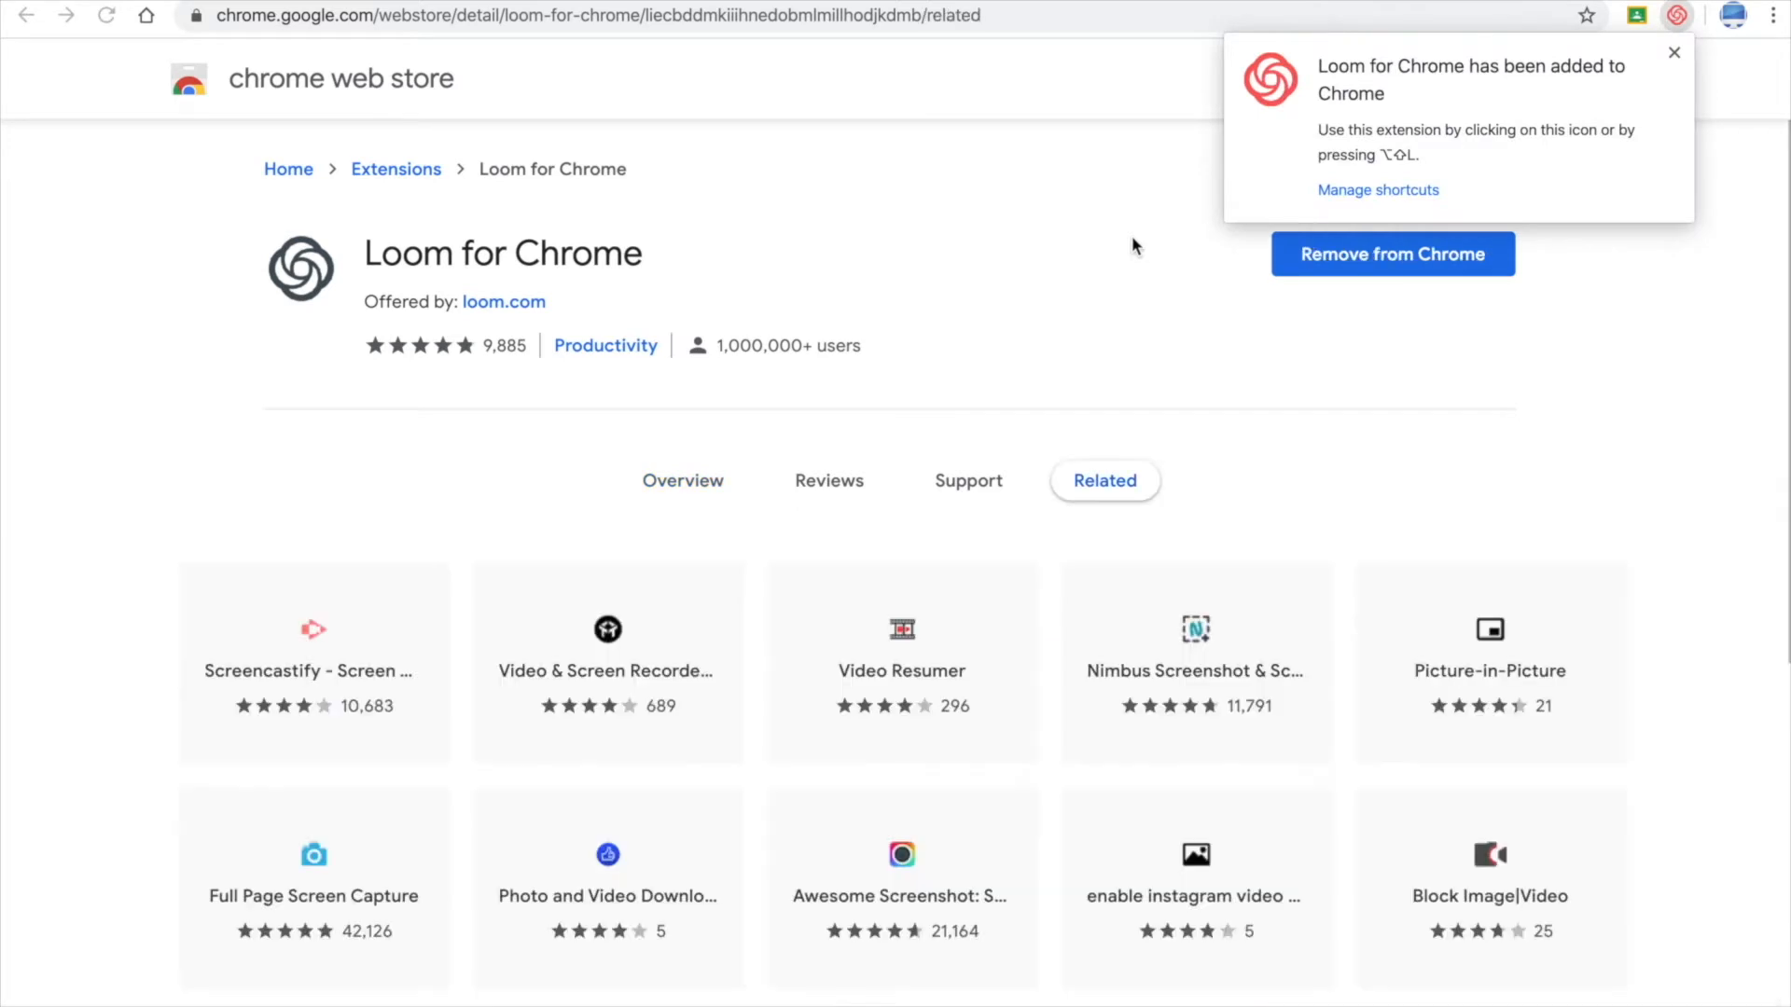
{"action": "left_click", "coordinate": [1673, 52]}
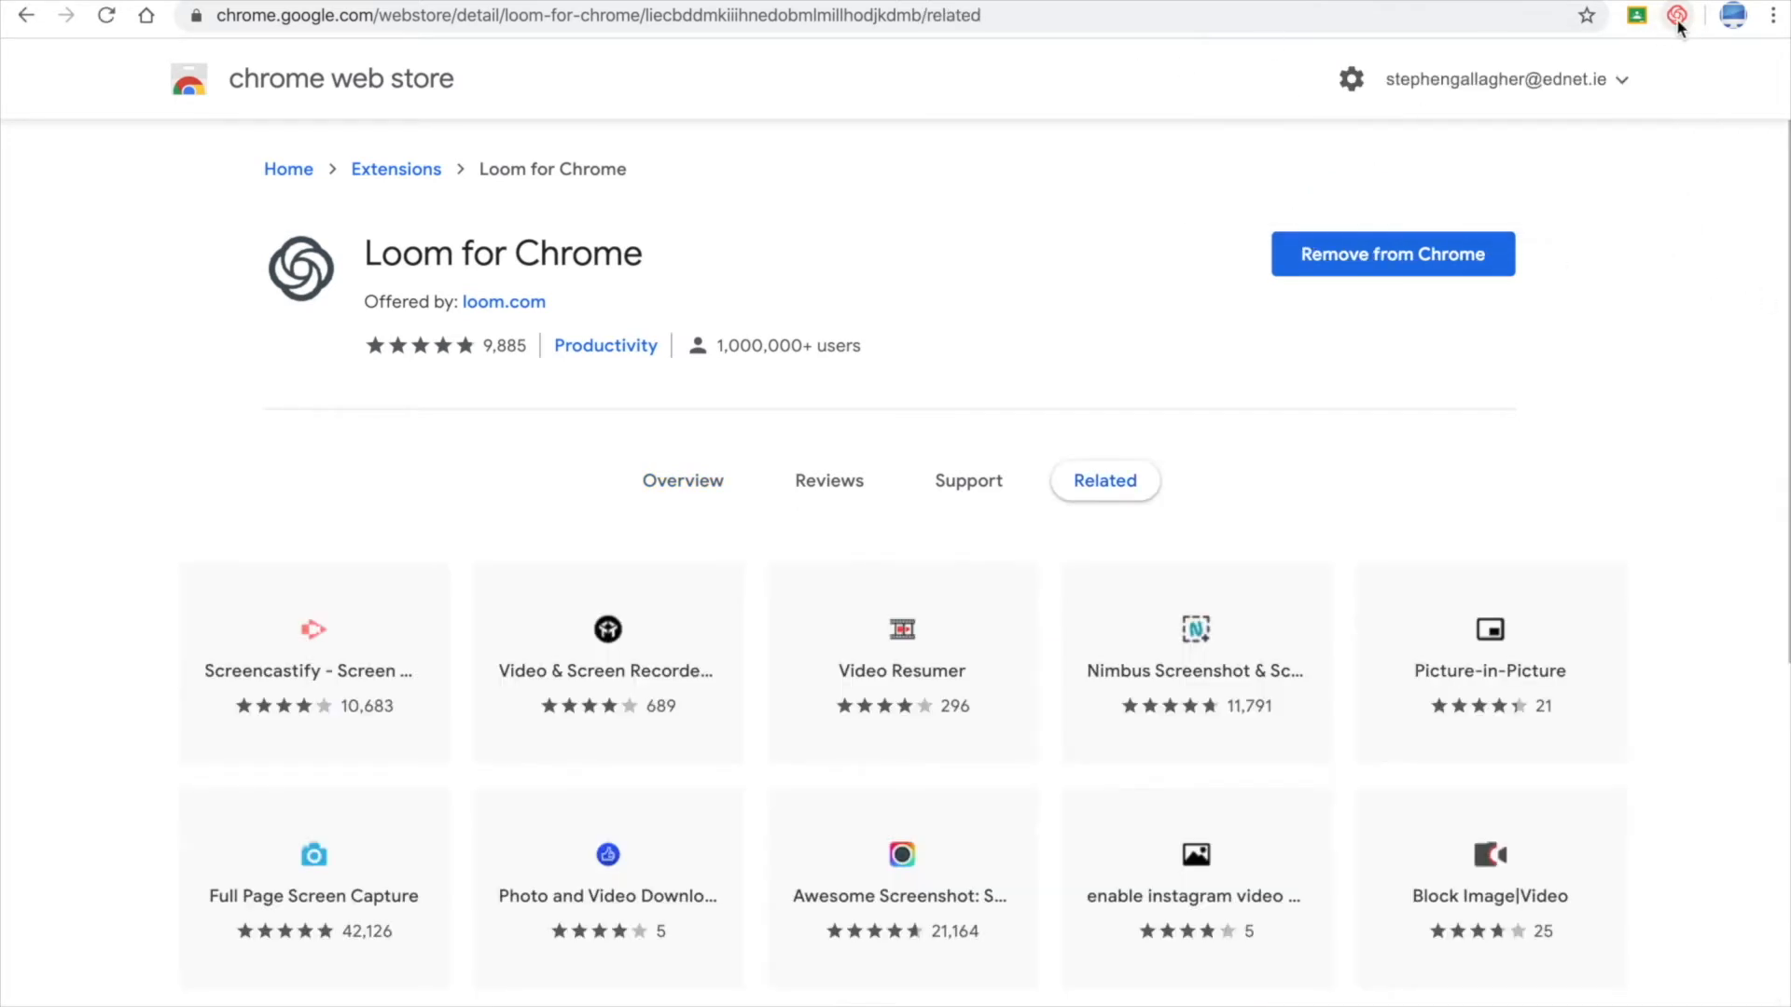
{"action": "mouse_move", "coordinate": [1677, 17]}
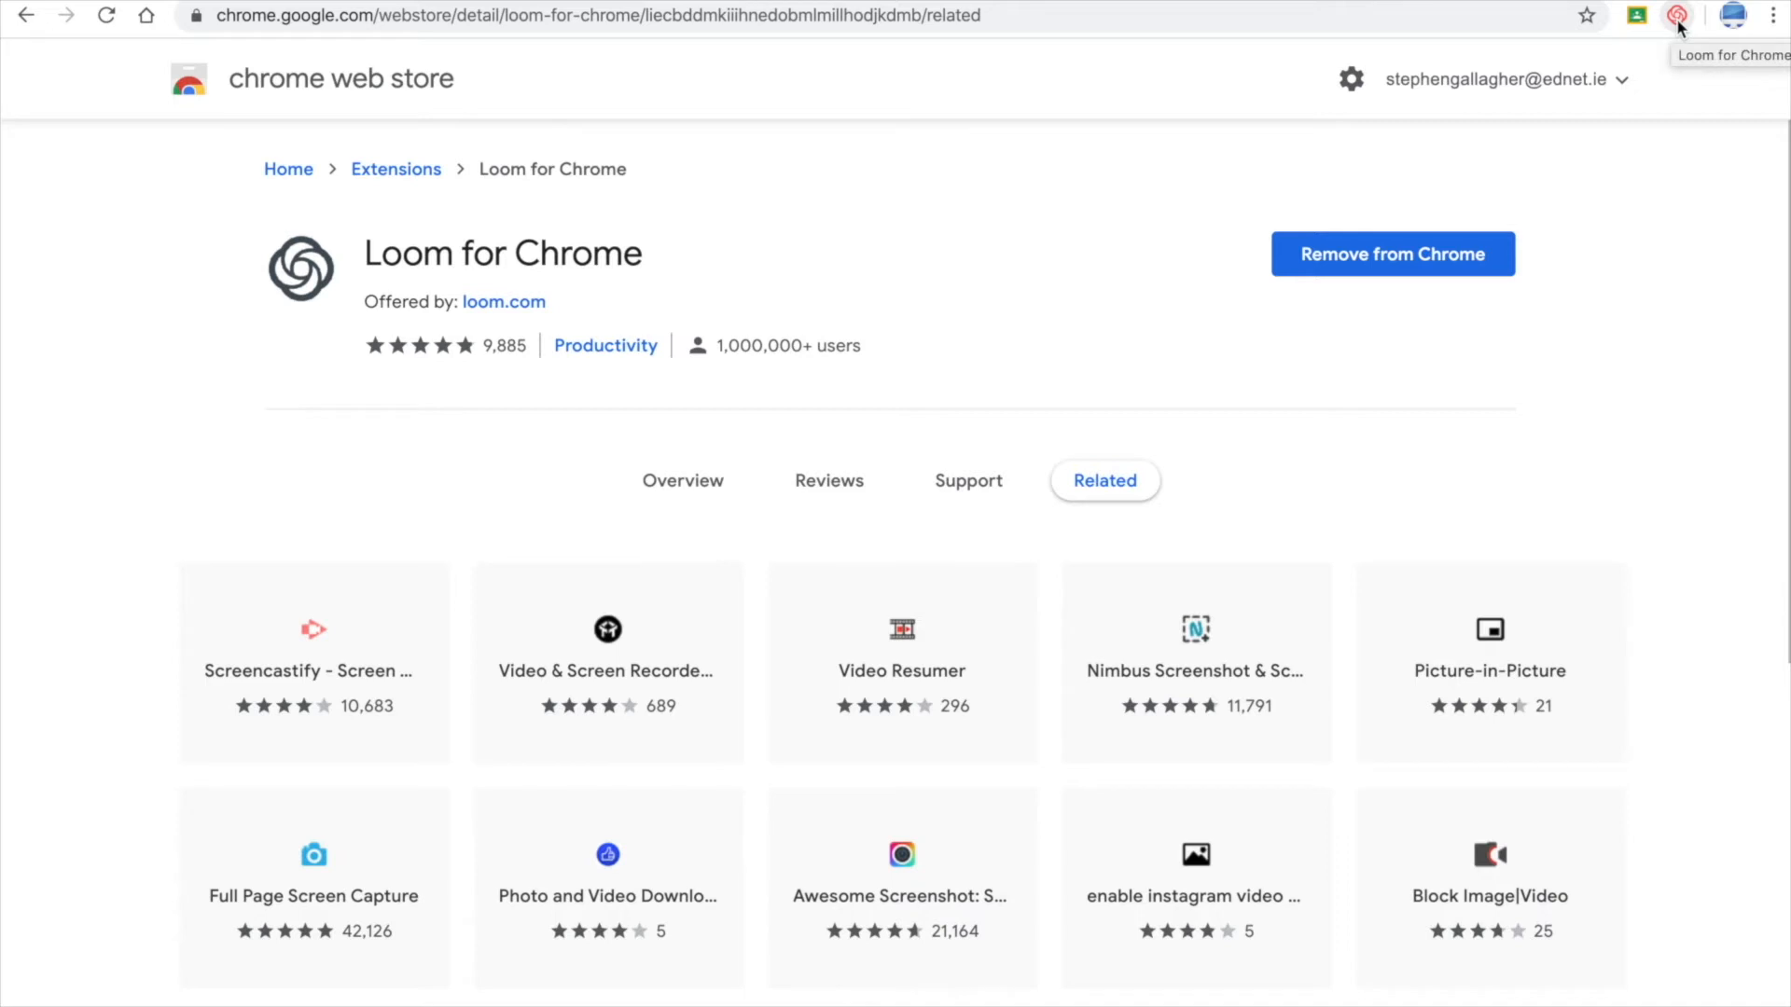
{"action": "left_click", "coordinate": [1677, 15]}
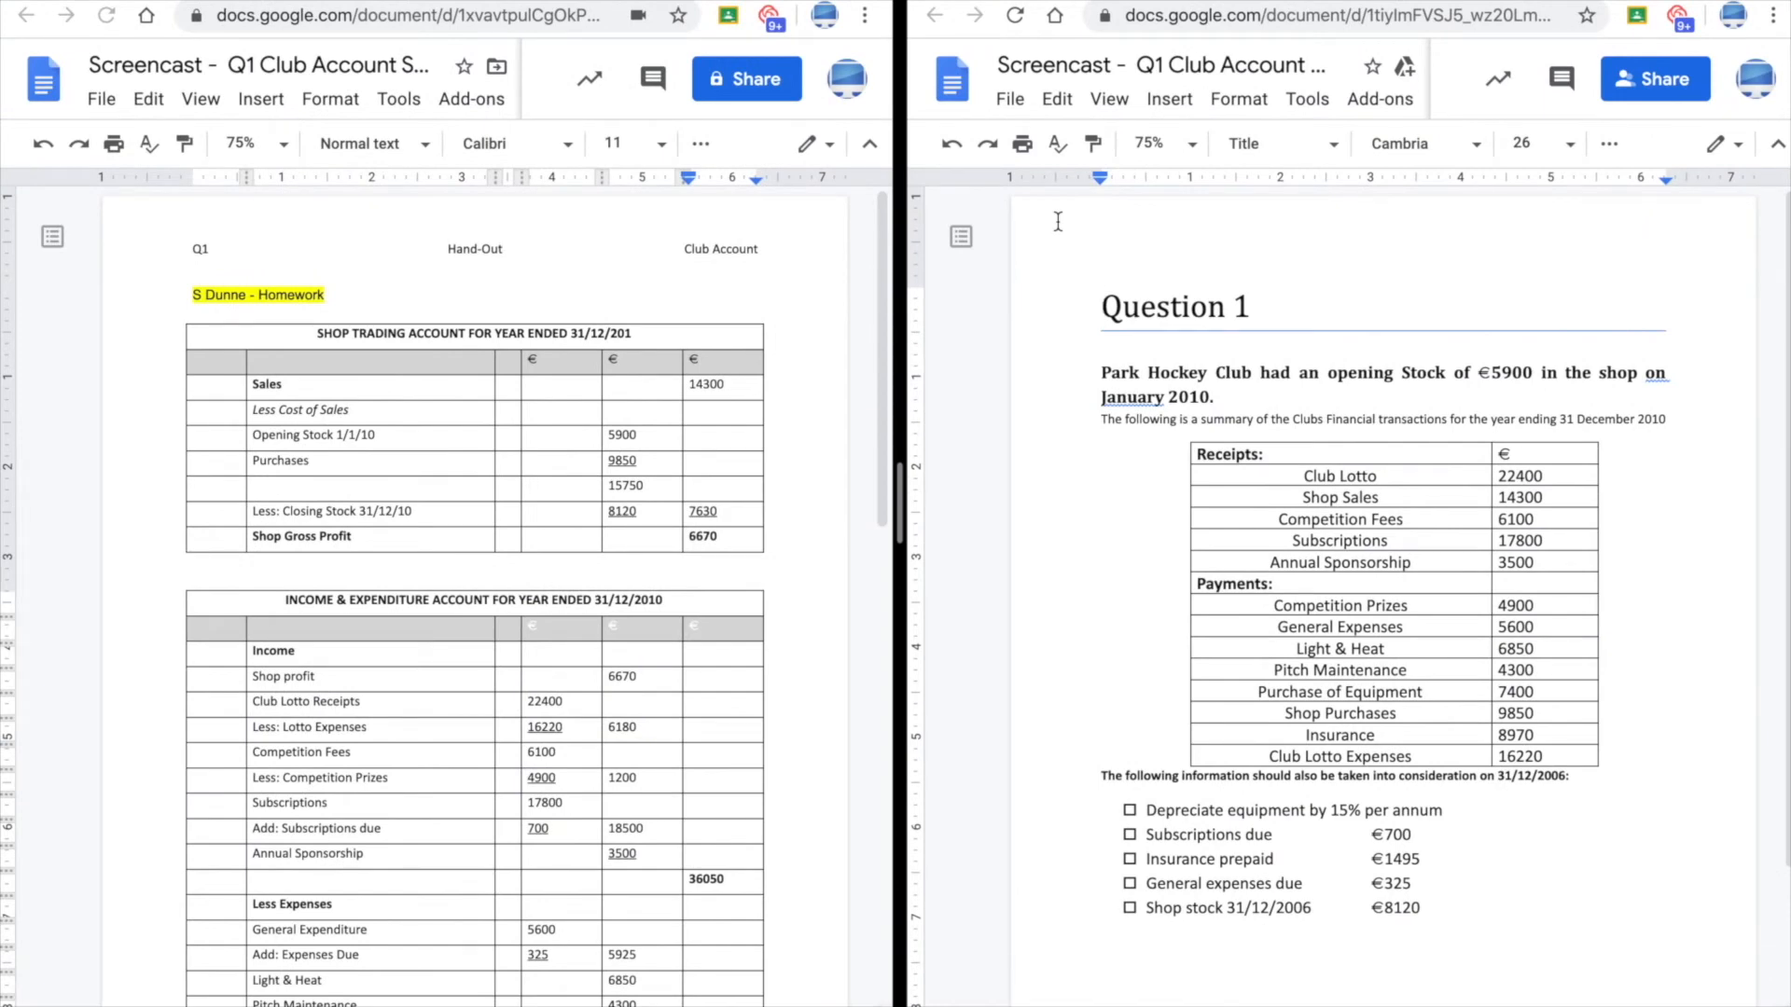
{"action": "mouse_move", "coordinate": [1358, 675]}
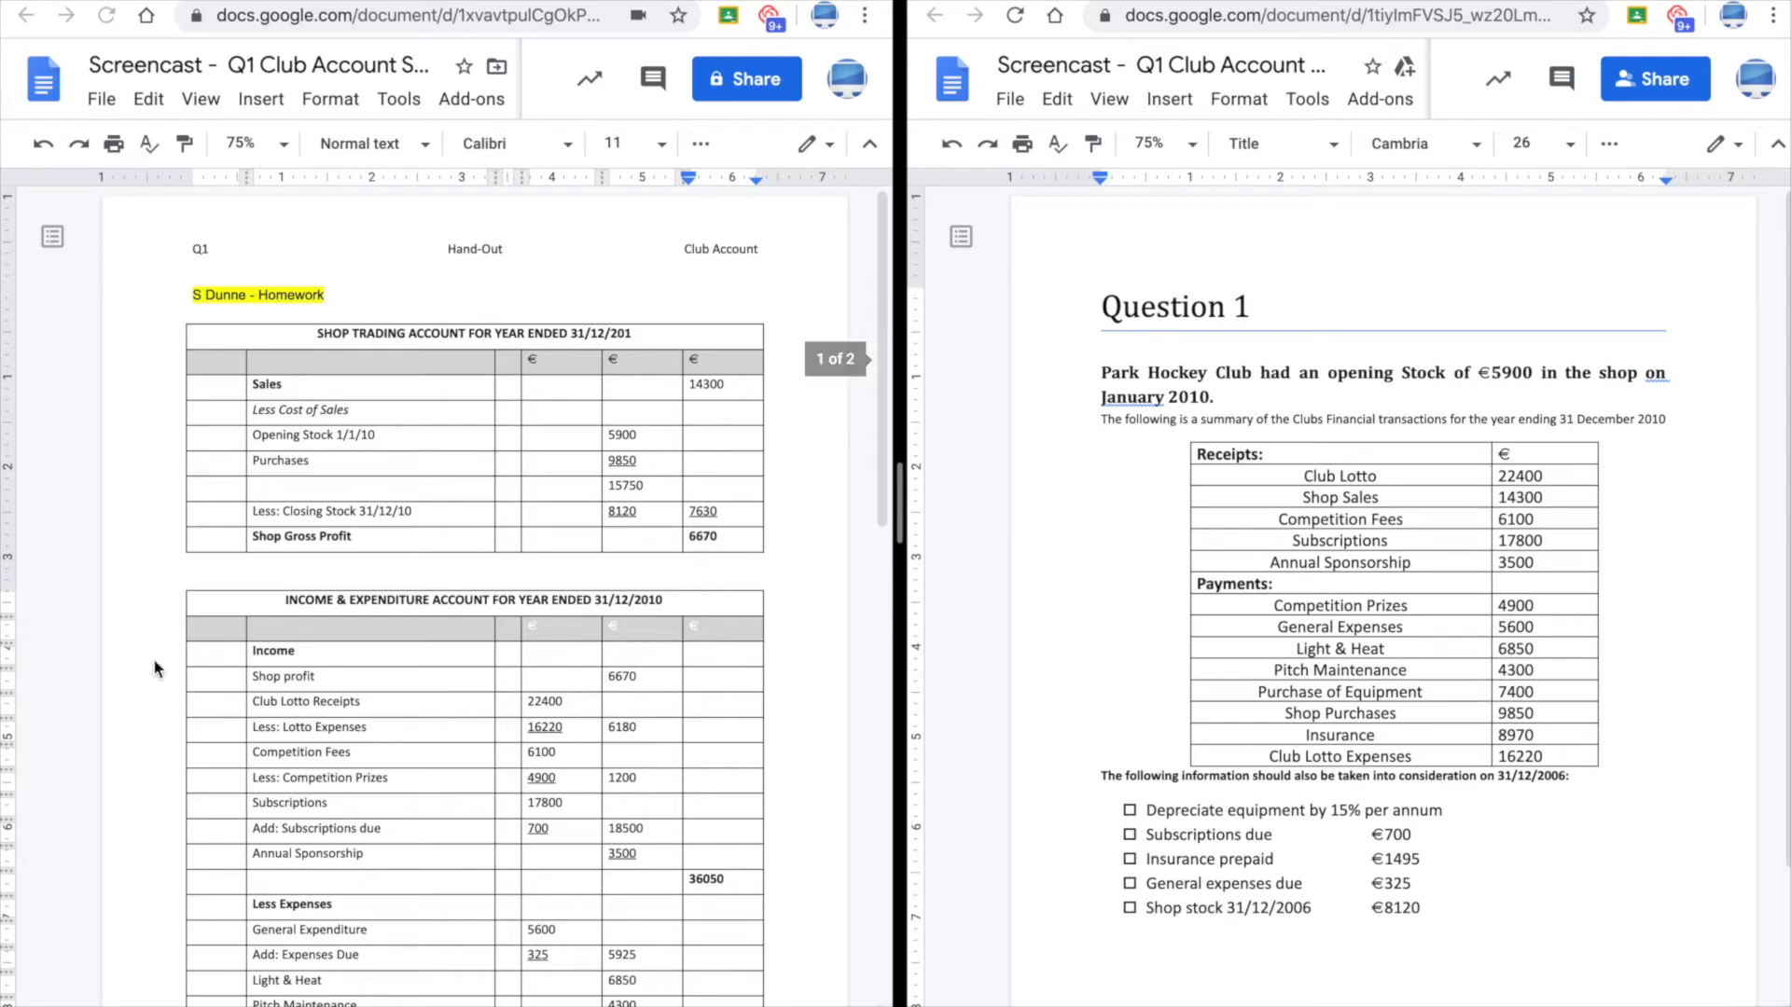
{"action": "mouse_move", "coordinate": [390, 567]}
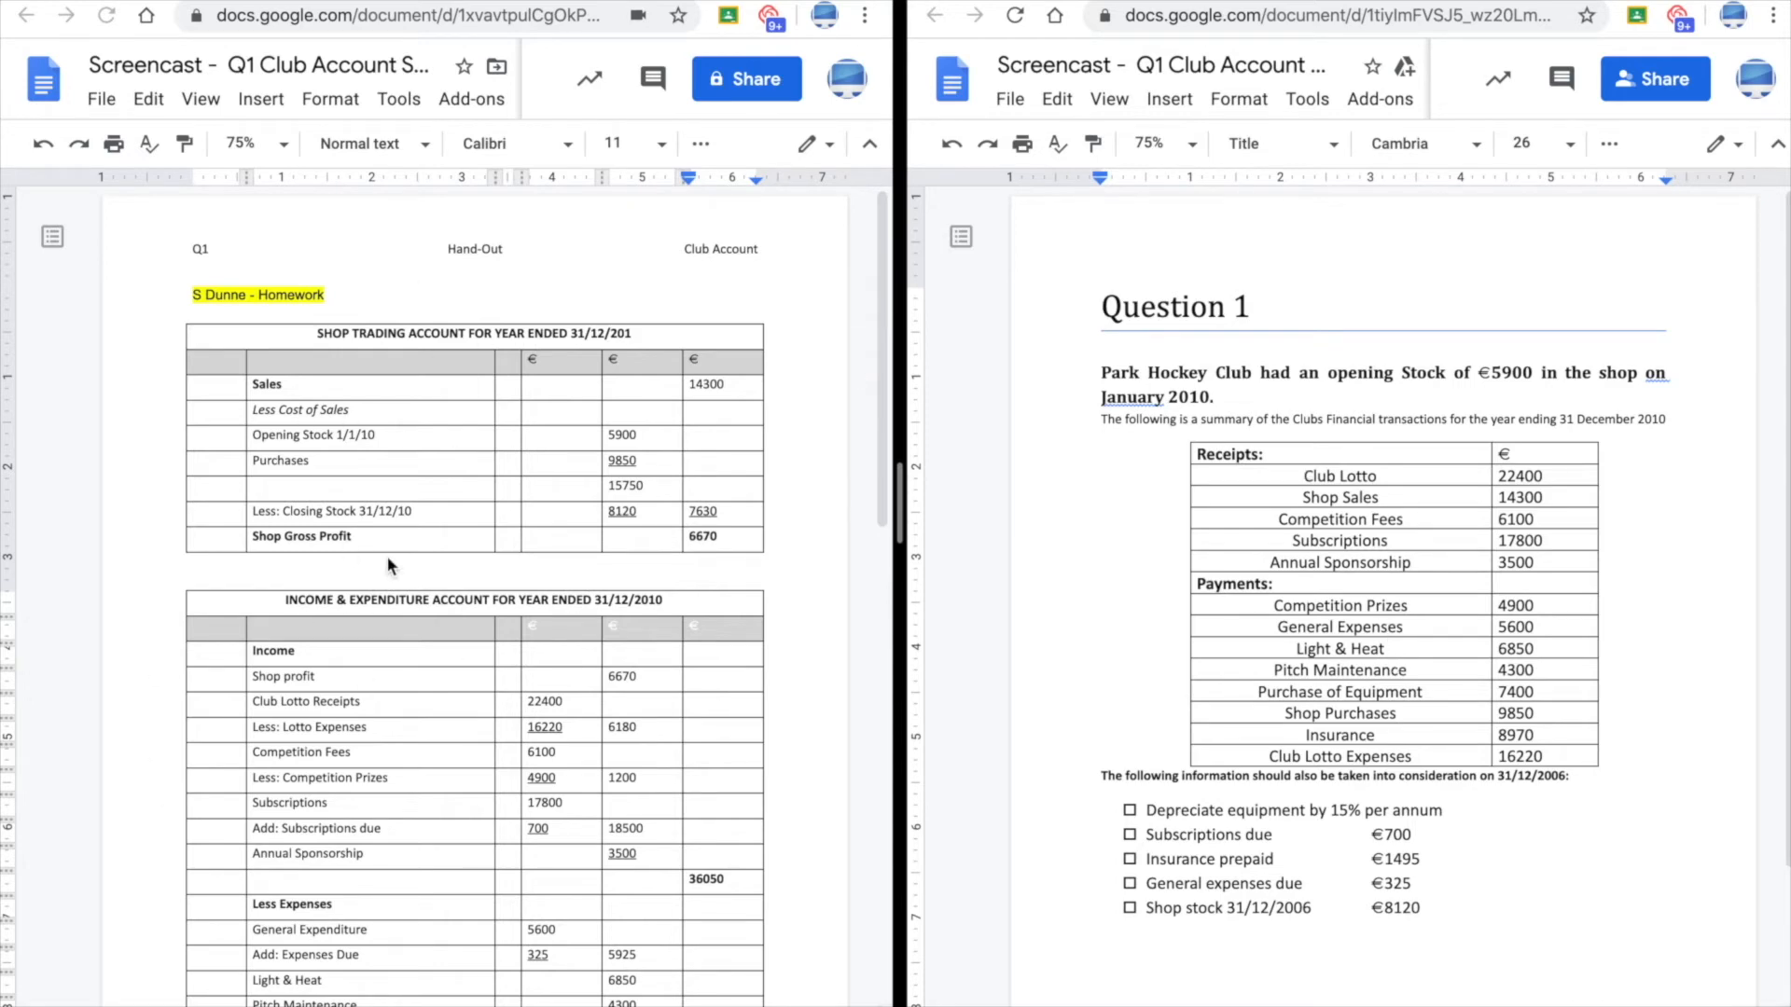
{"action": "mouse_move", "coordinate": [558, 242]}
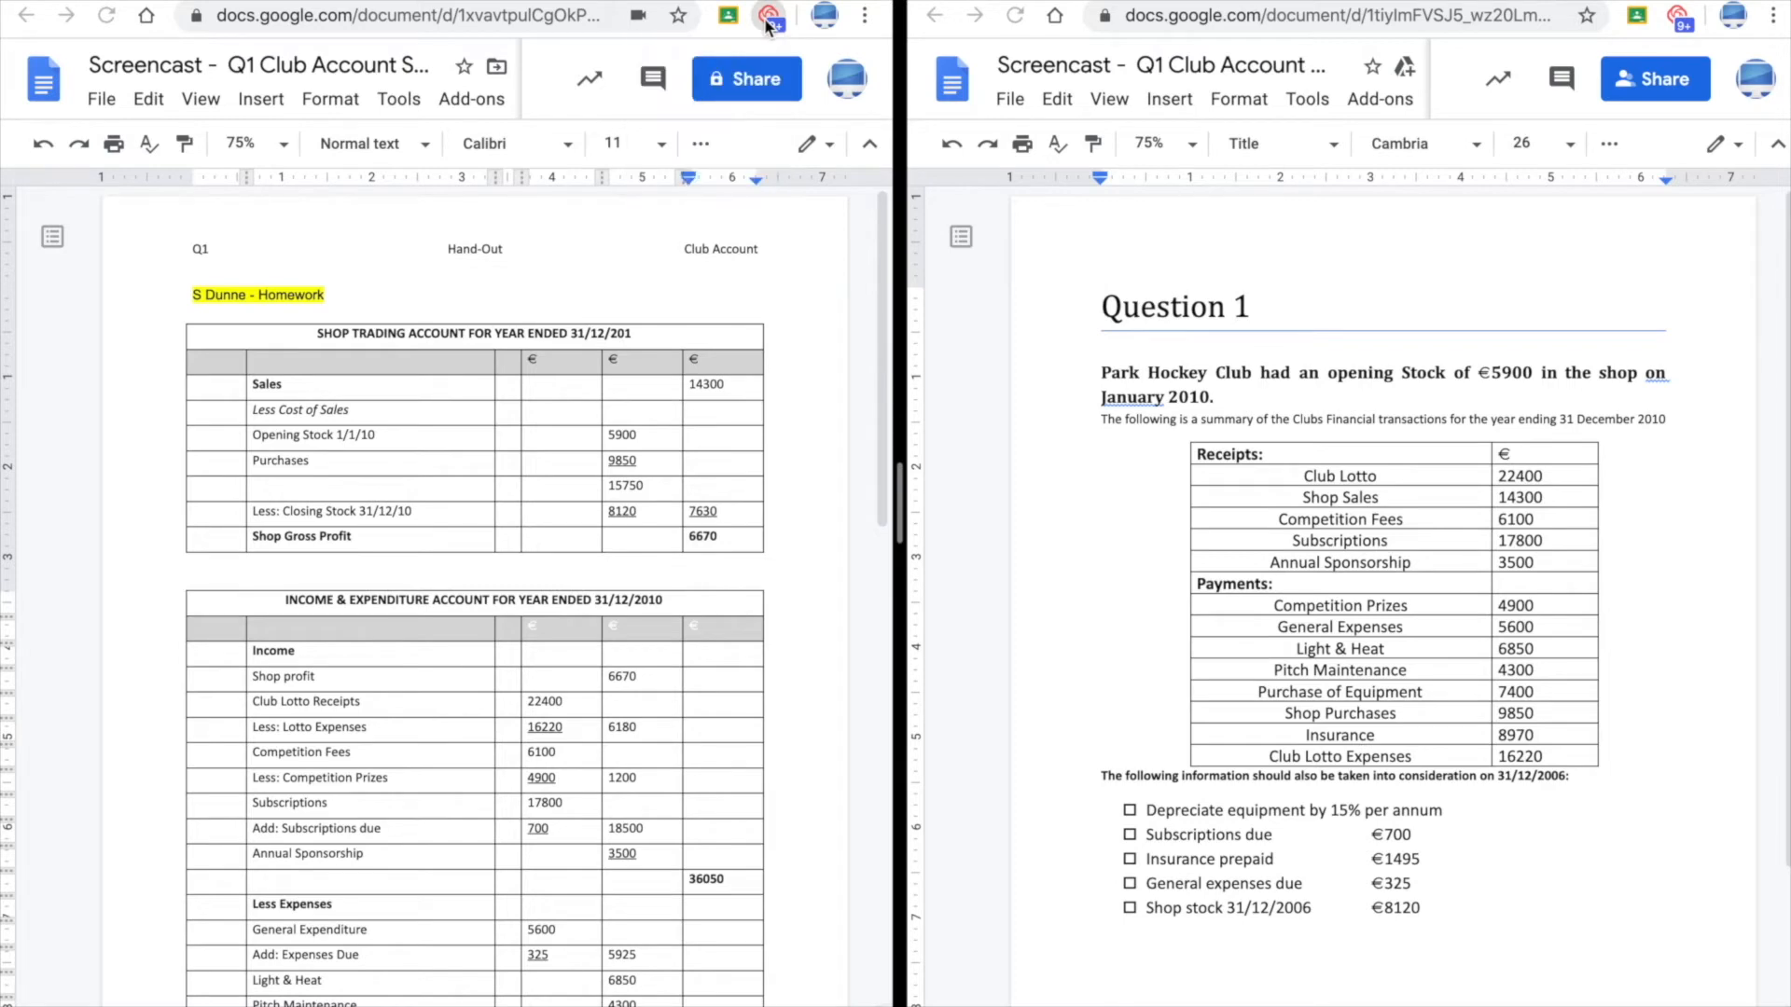
Start a Screen Only recording with microphone audio over the two homework documents
{"action": "left_click", "coordinate": [771, 16]}
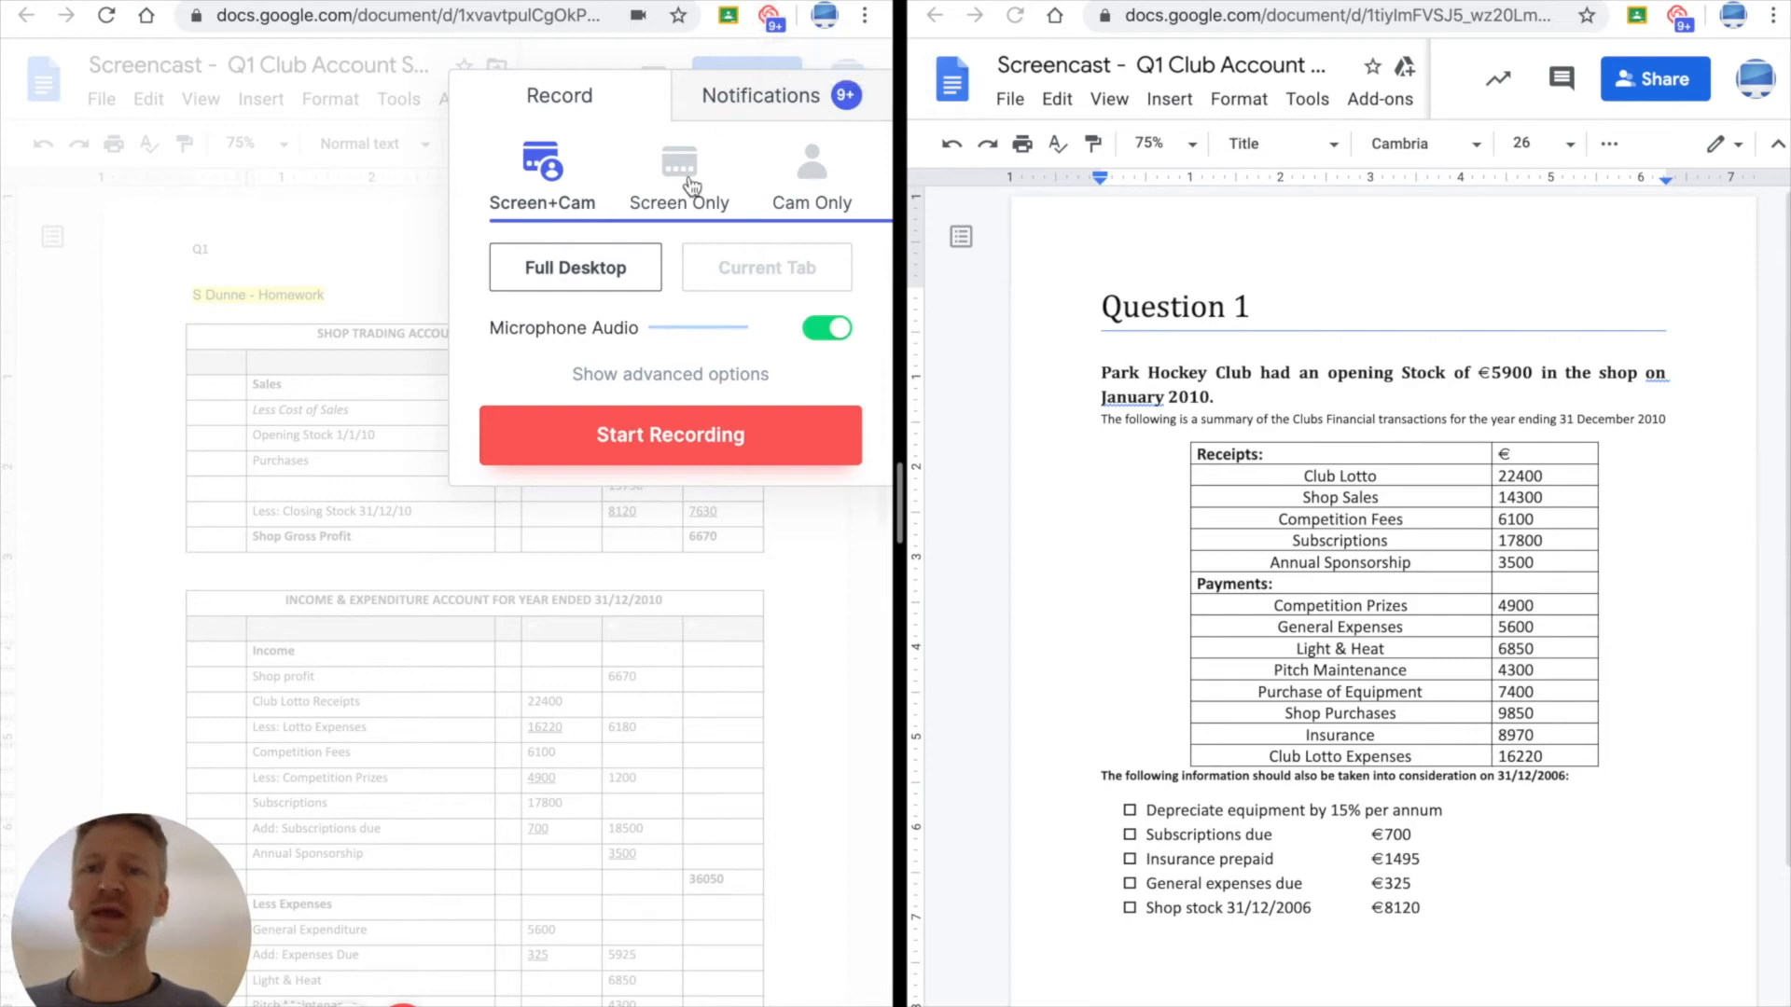
{"action": "left_click", "coordinate": [678, 172]}
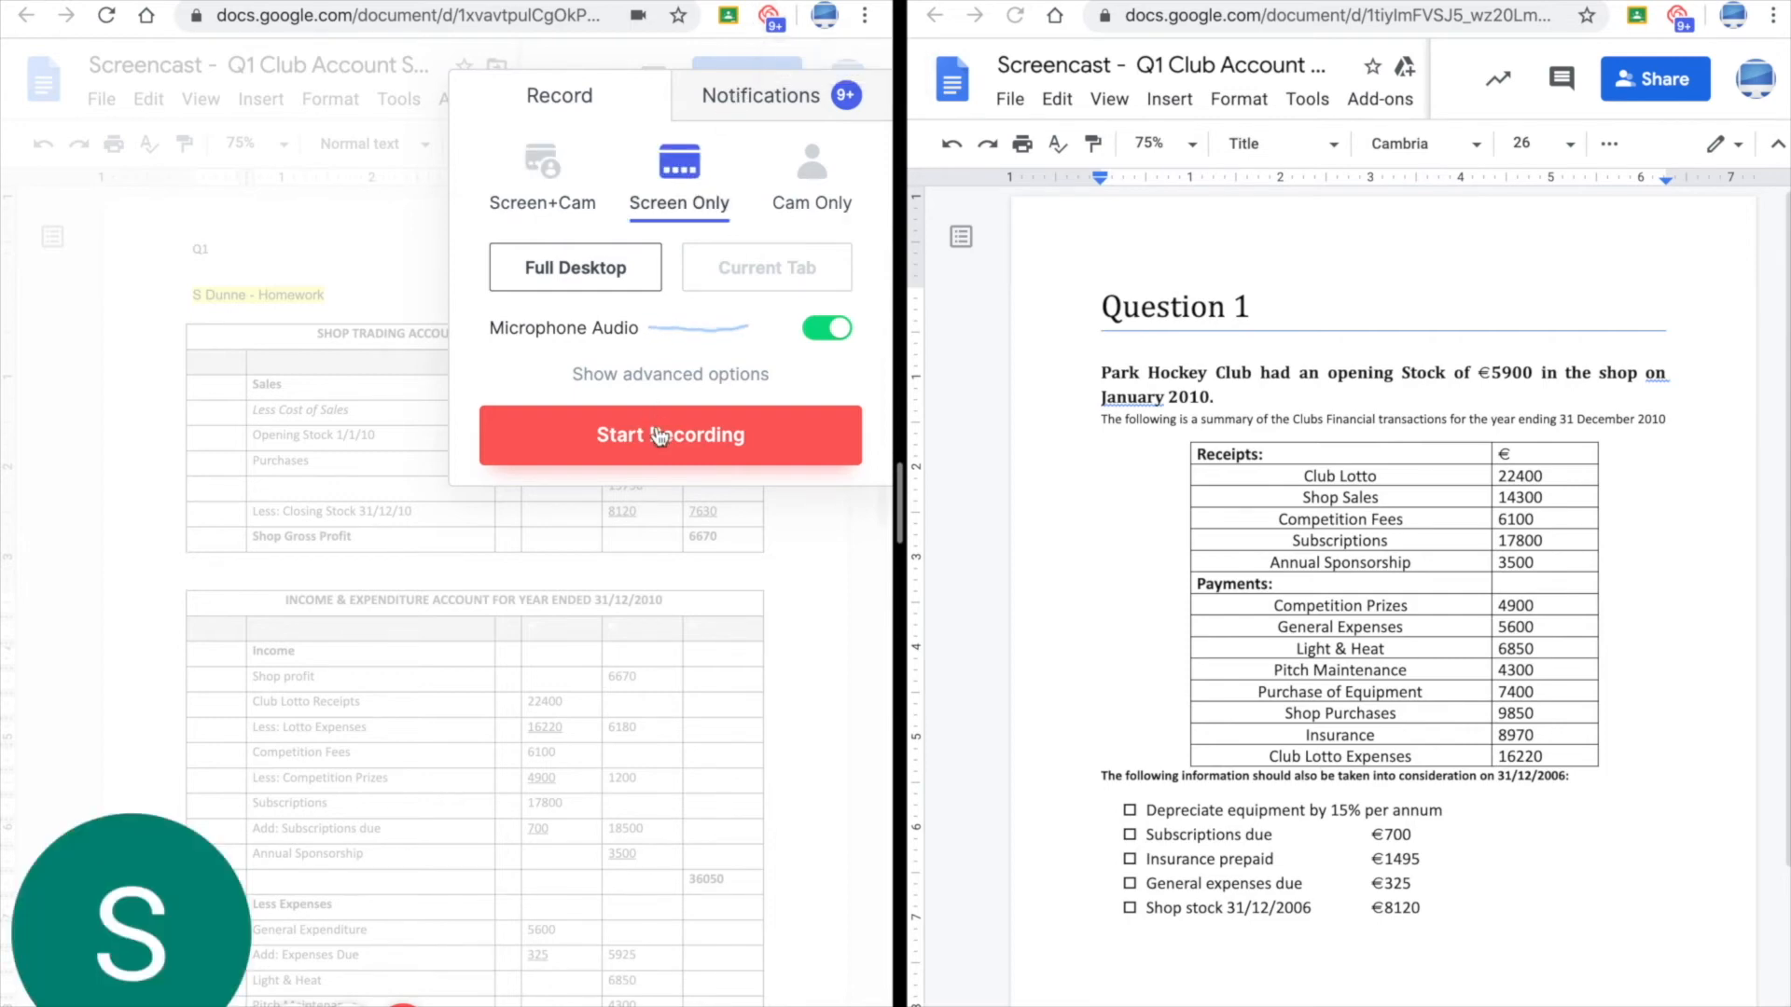
{"action": "left_click", "coordinate": [670, 434]}
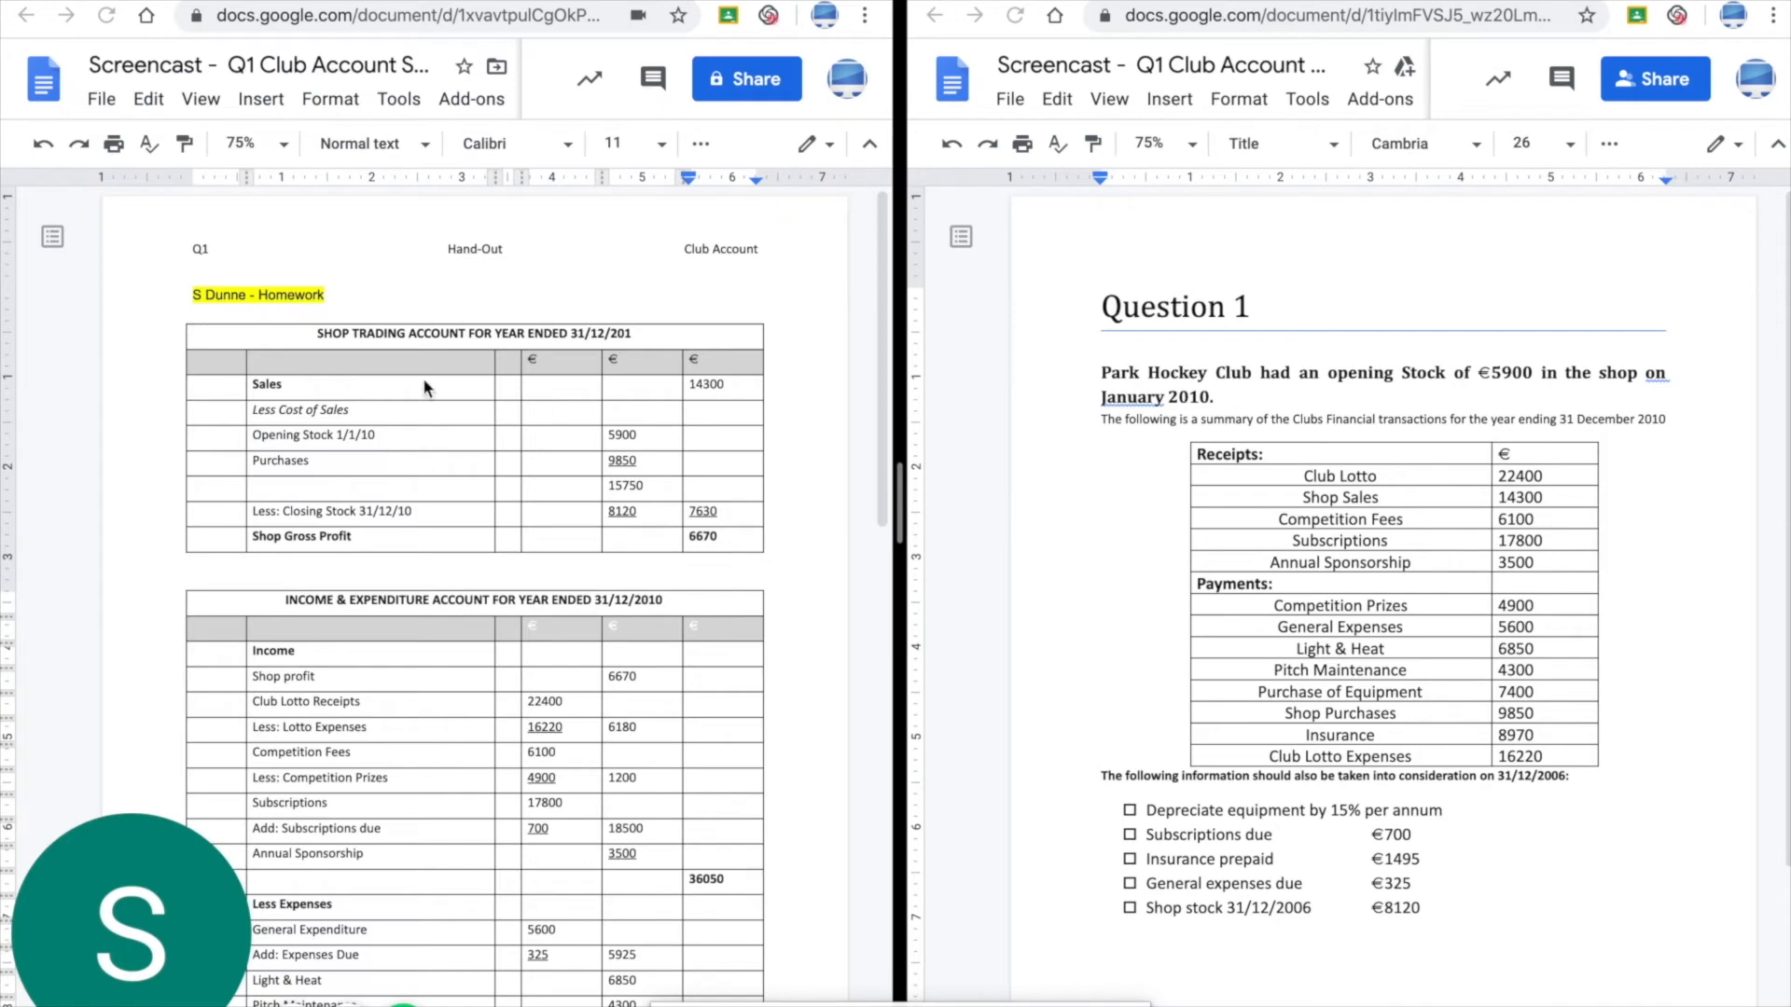
{"action": "mouse_move", "coordinate": [608, 388]}
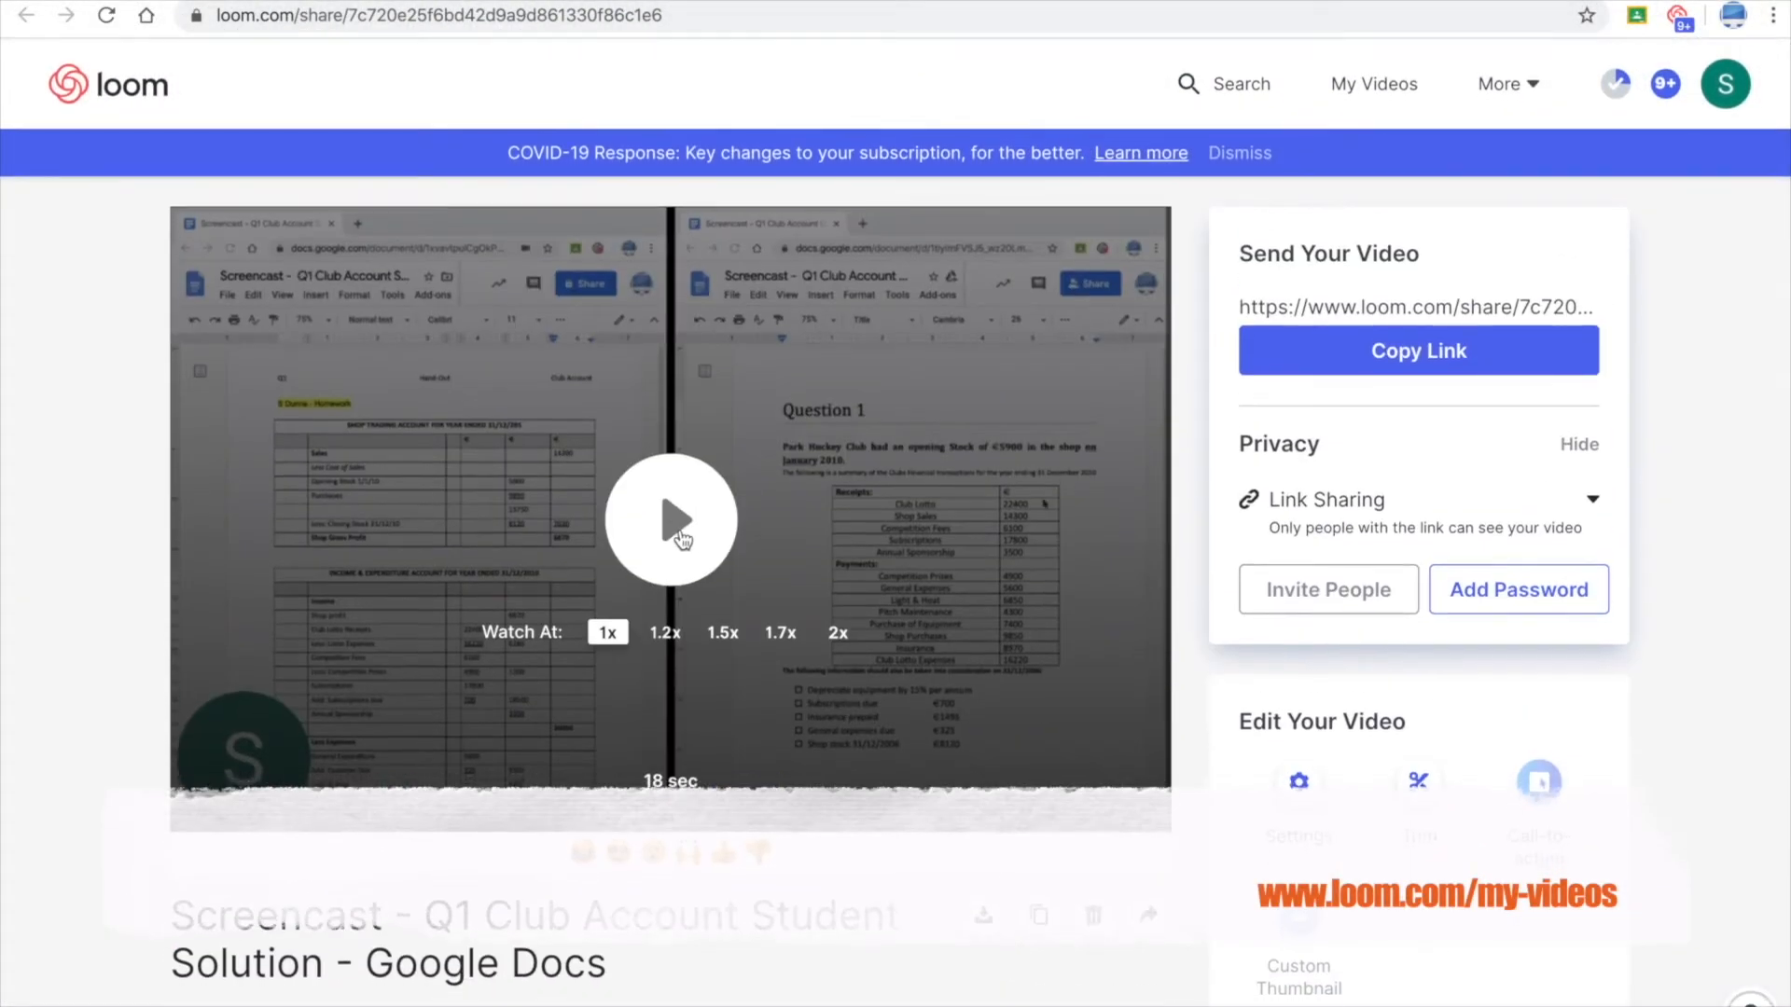
Play back the recorded video at 1.2x then 2x speed and move down to the Trim option
{"action": "left_click", "coordinate": [669, 520]}
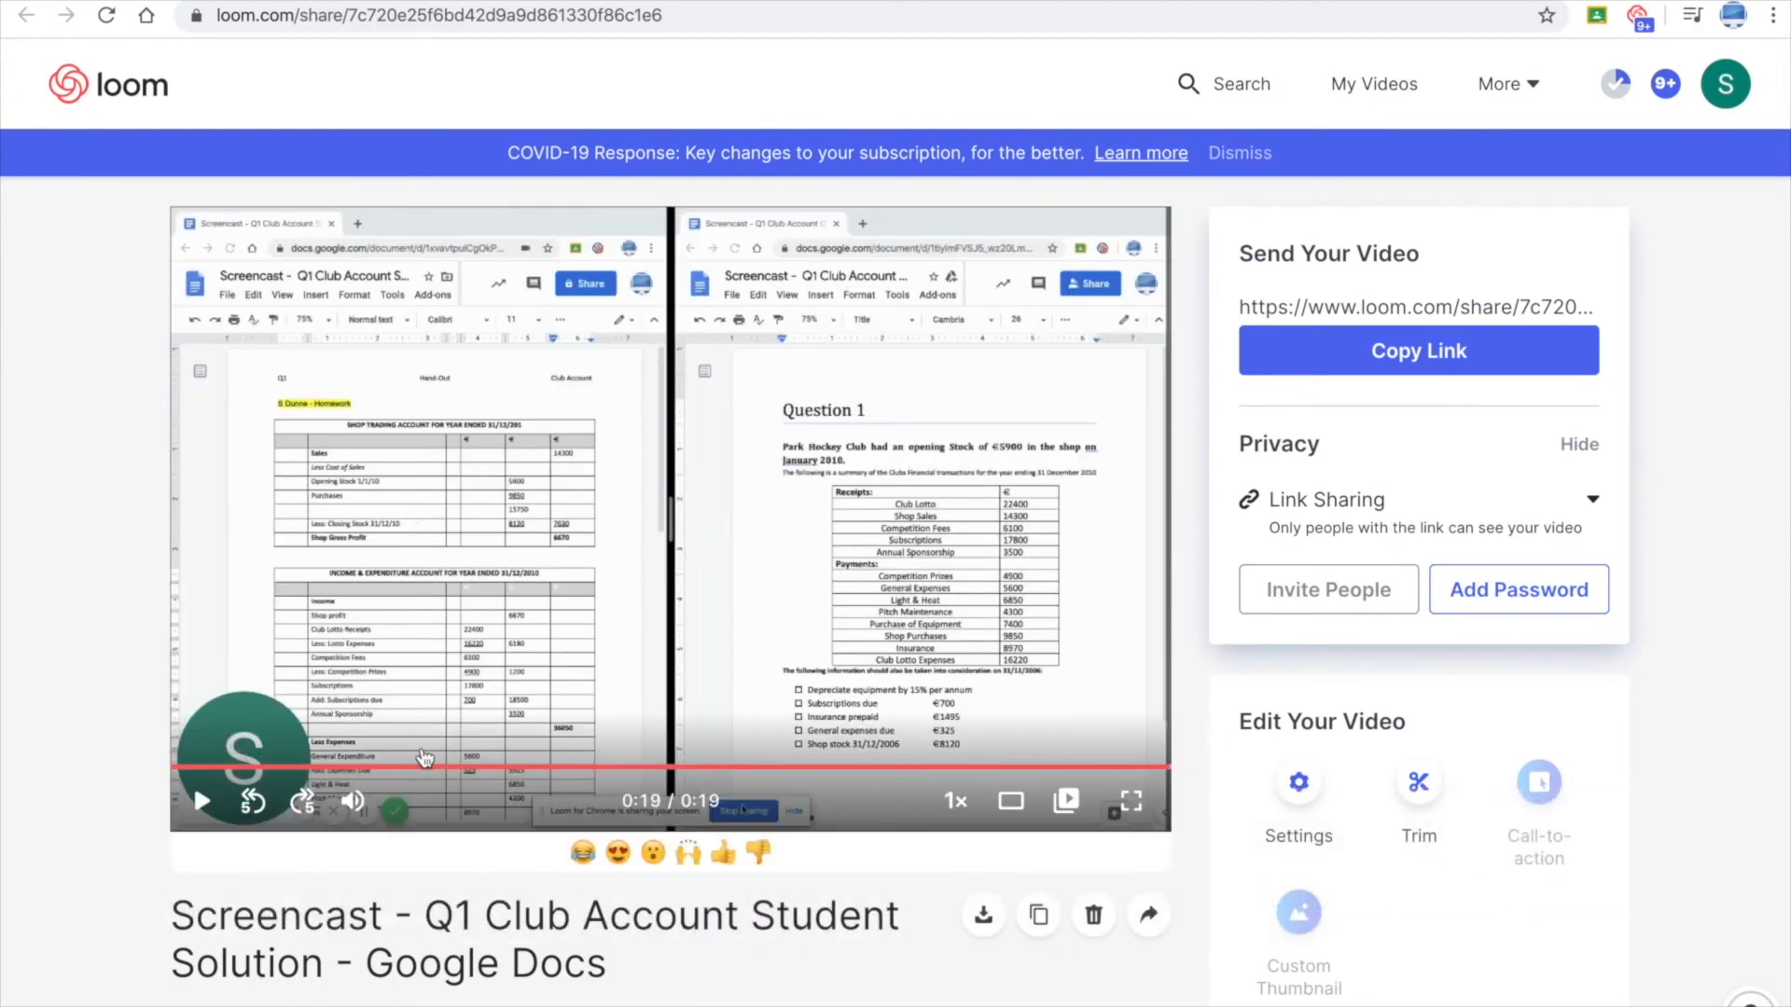
{"action": "left_click", "coordinate": [955, 800]}
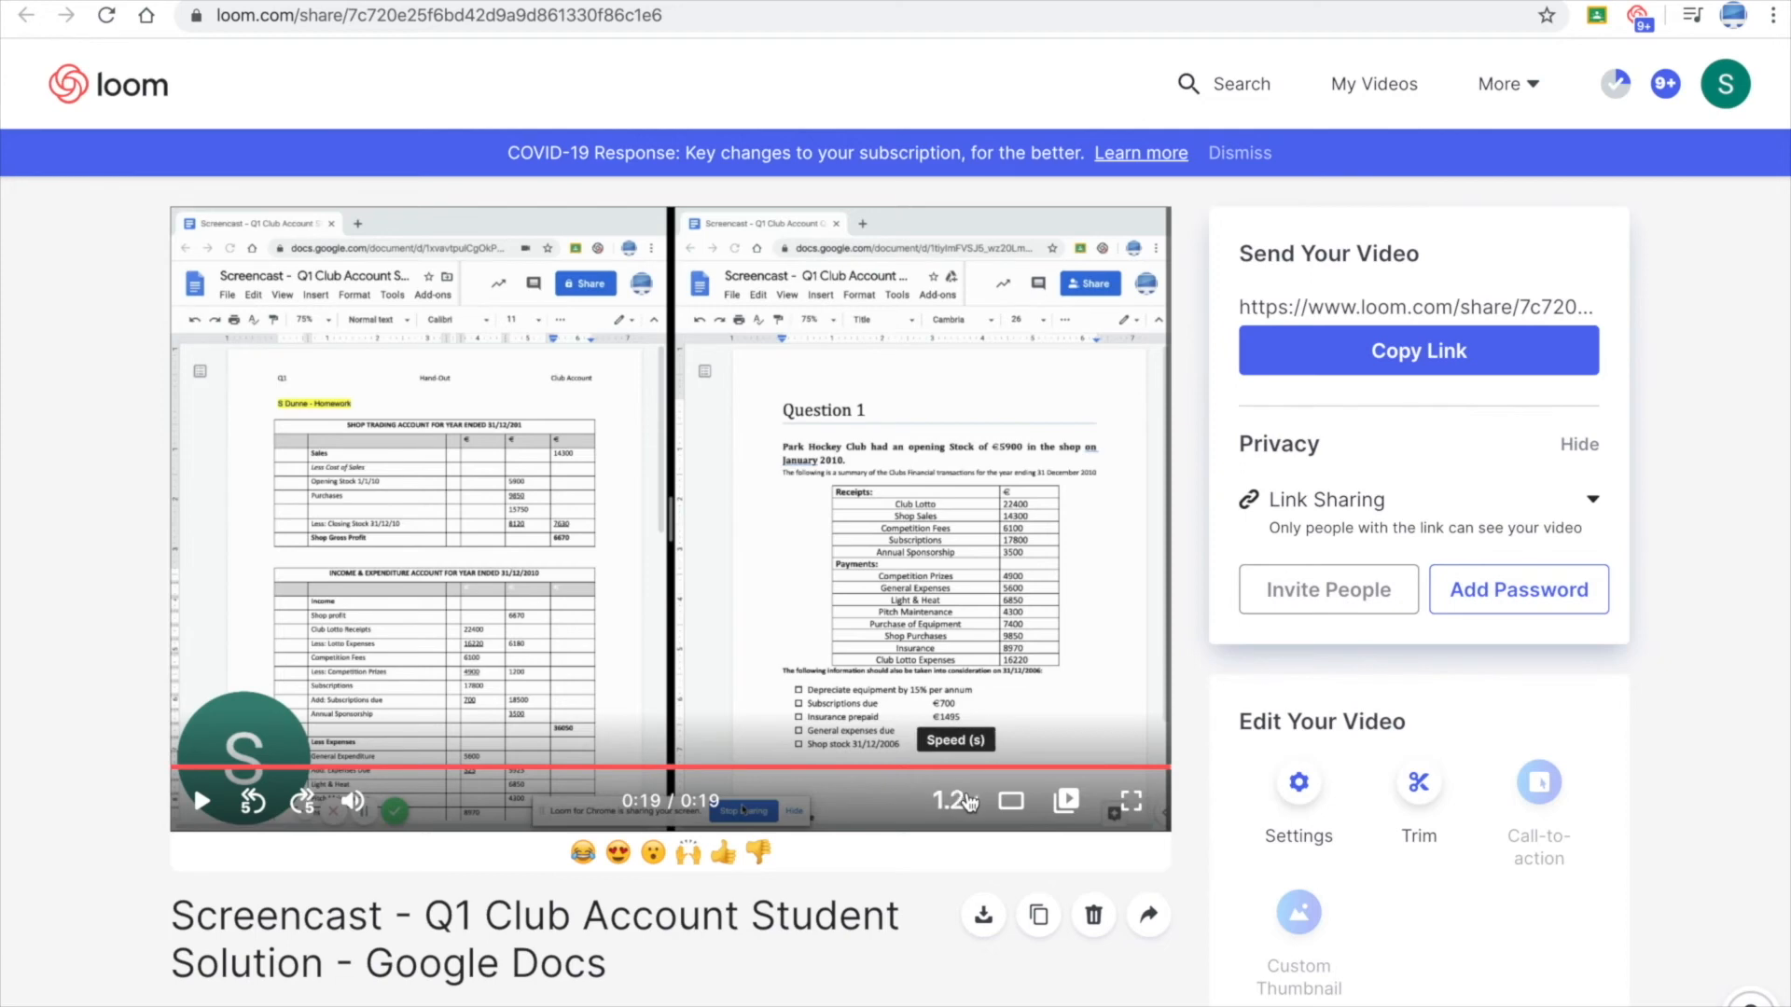
{"action": "left_click", "coordinate": [953, 800]}
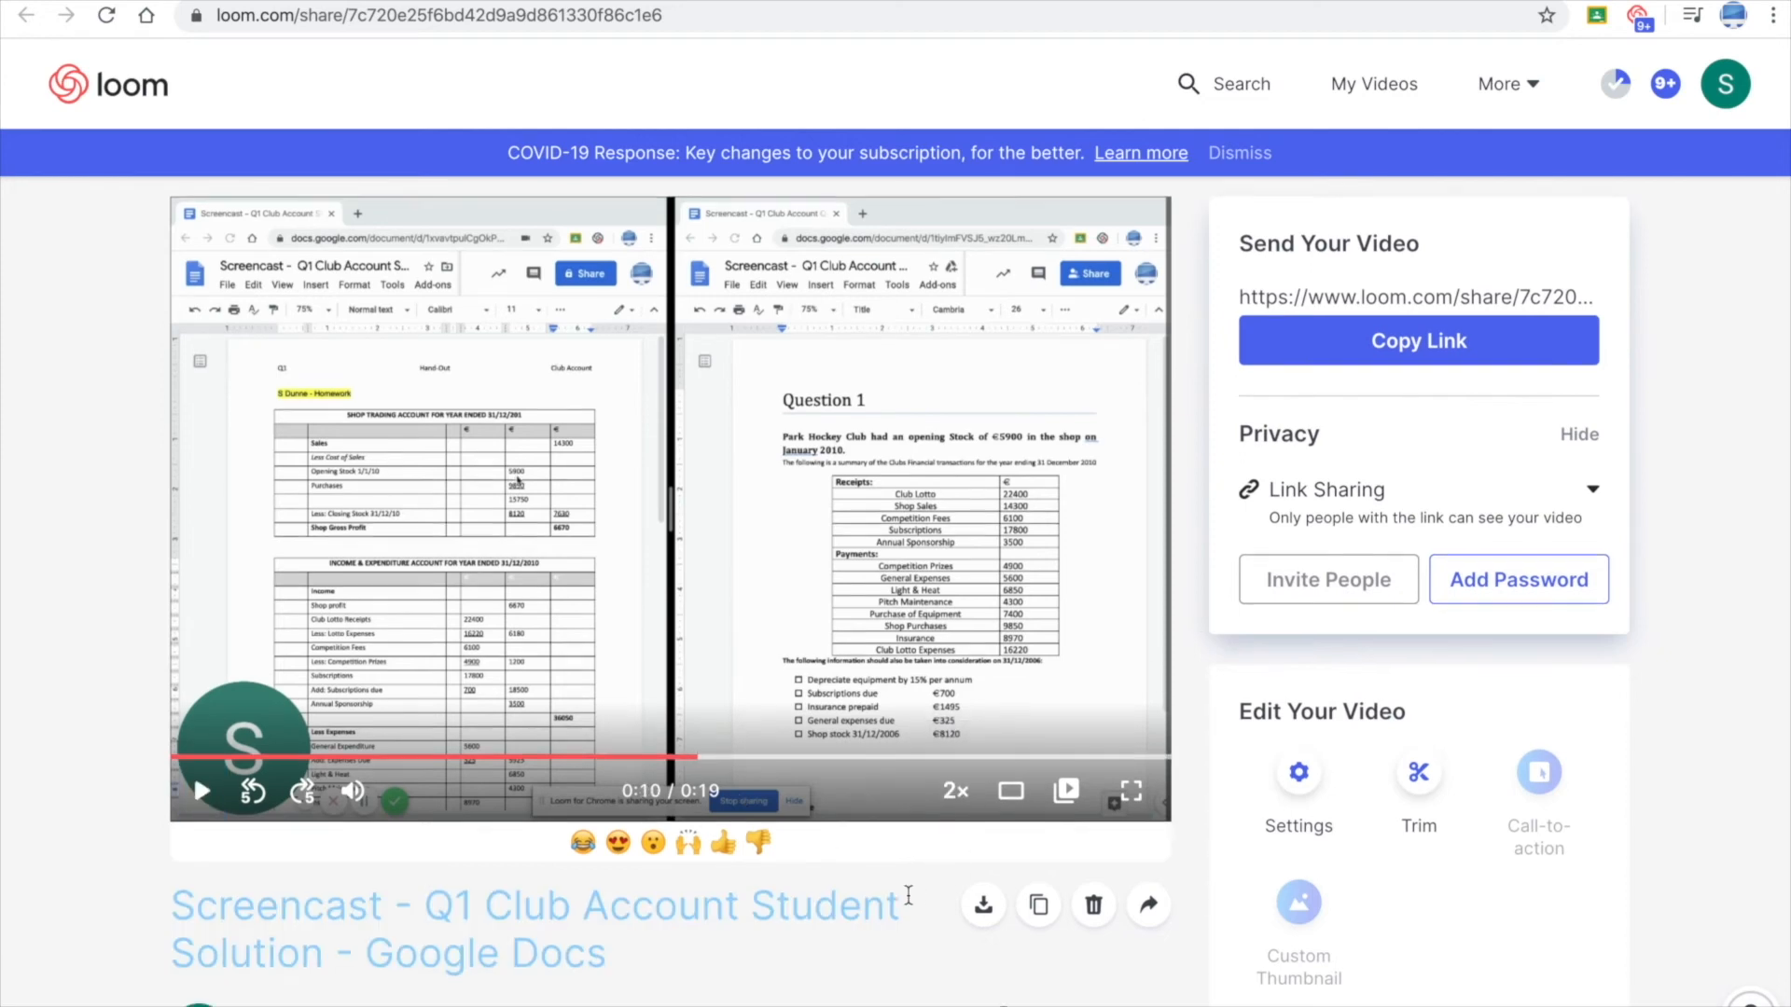
{"action": "scroll", "scroll_direction": "down", "scroll_amount": 3}
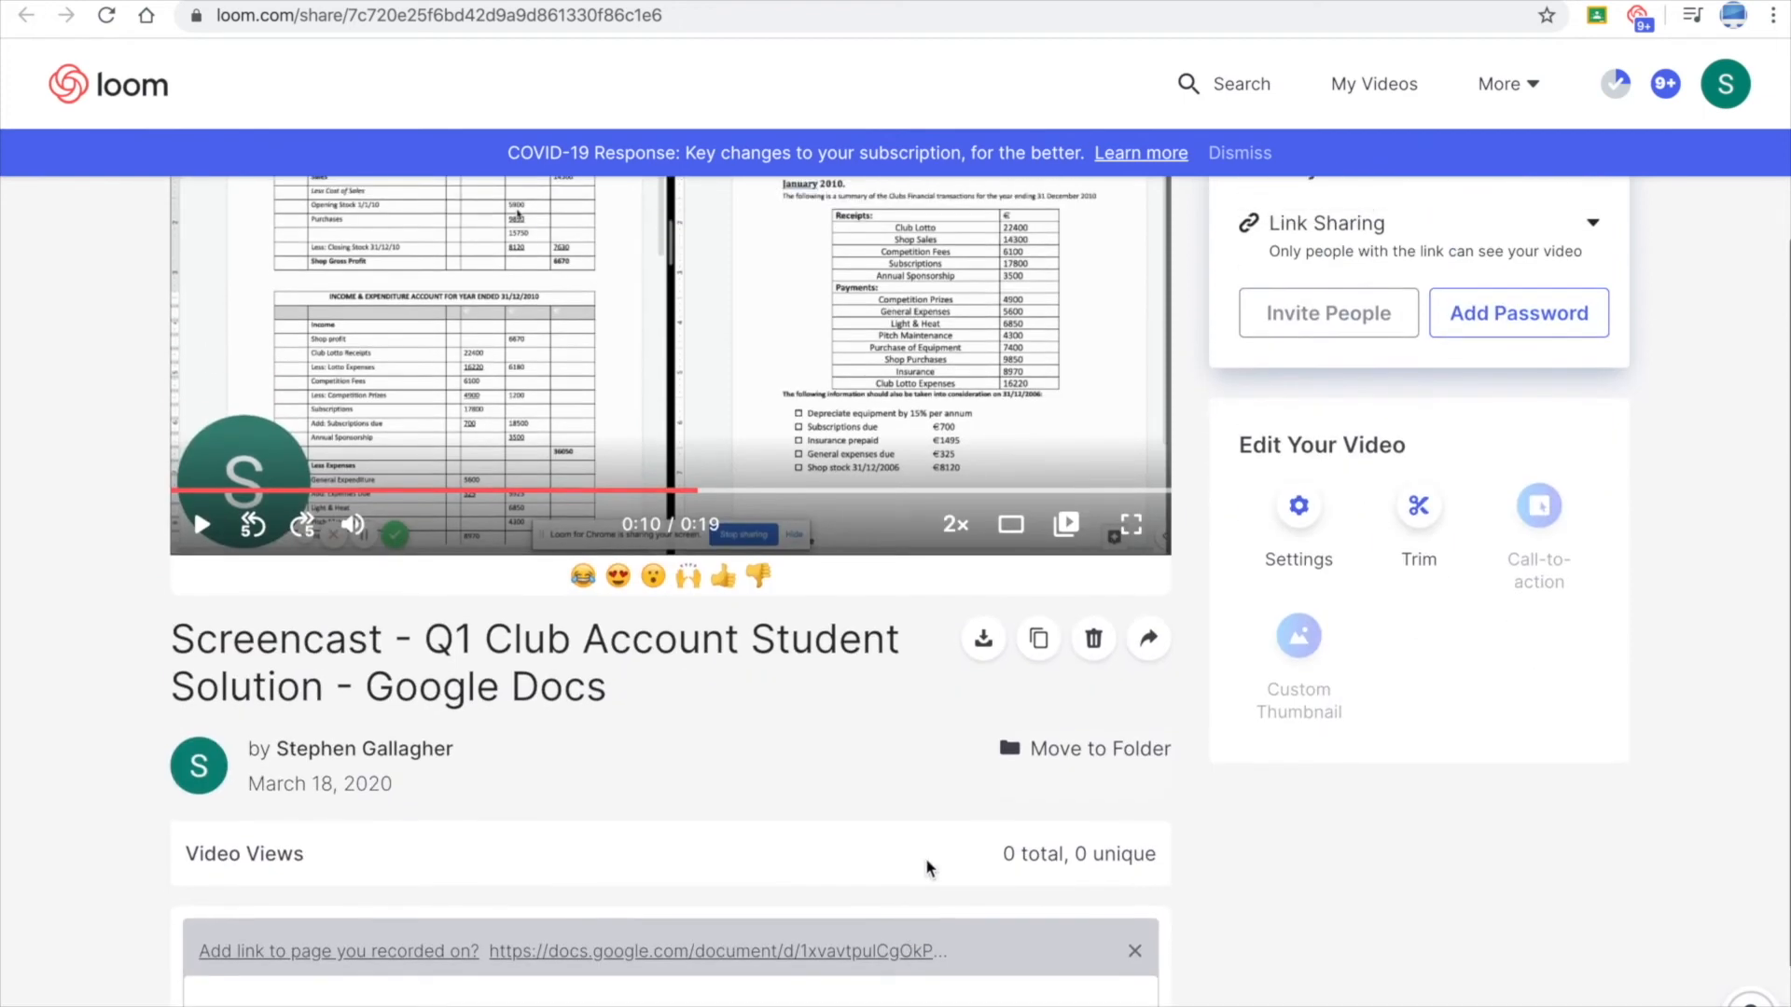
{"action": "mouse_move", "coordinate": [1037, 638]}
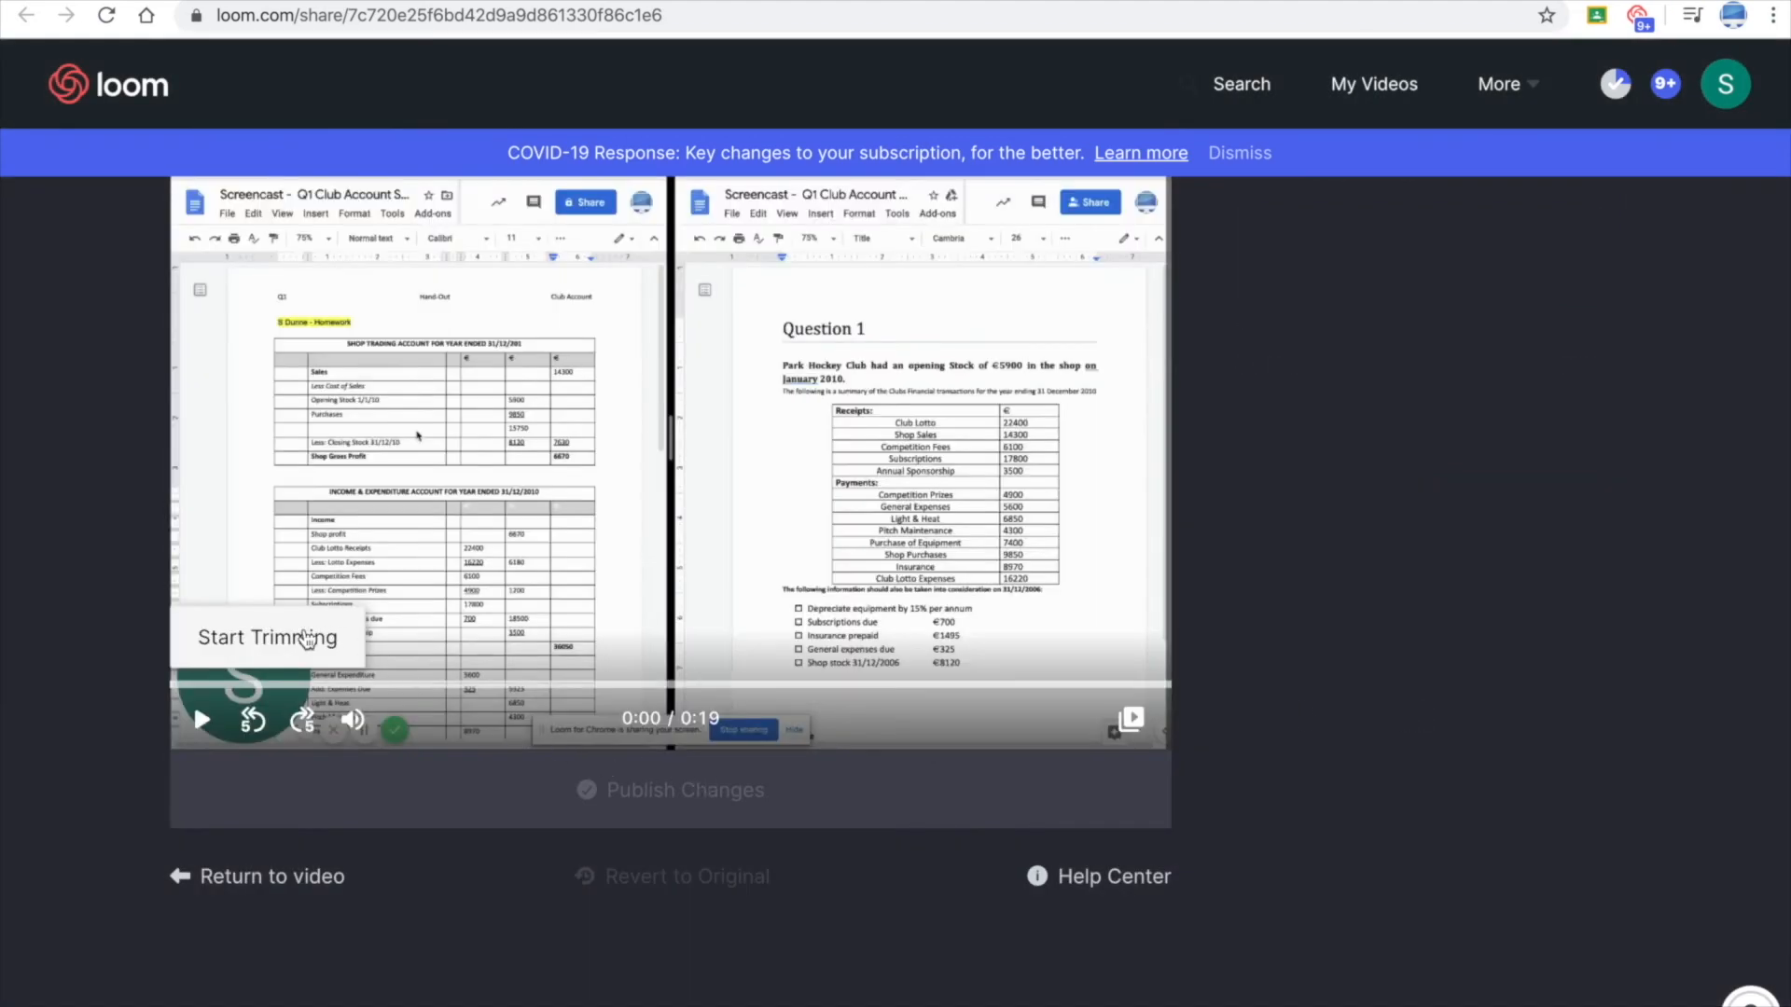
Mark roughly 0:00.5 to 0:05.4 of the opening and remove it from the video
{"action": "left_click", "coordinate": [267, 638]}
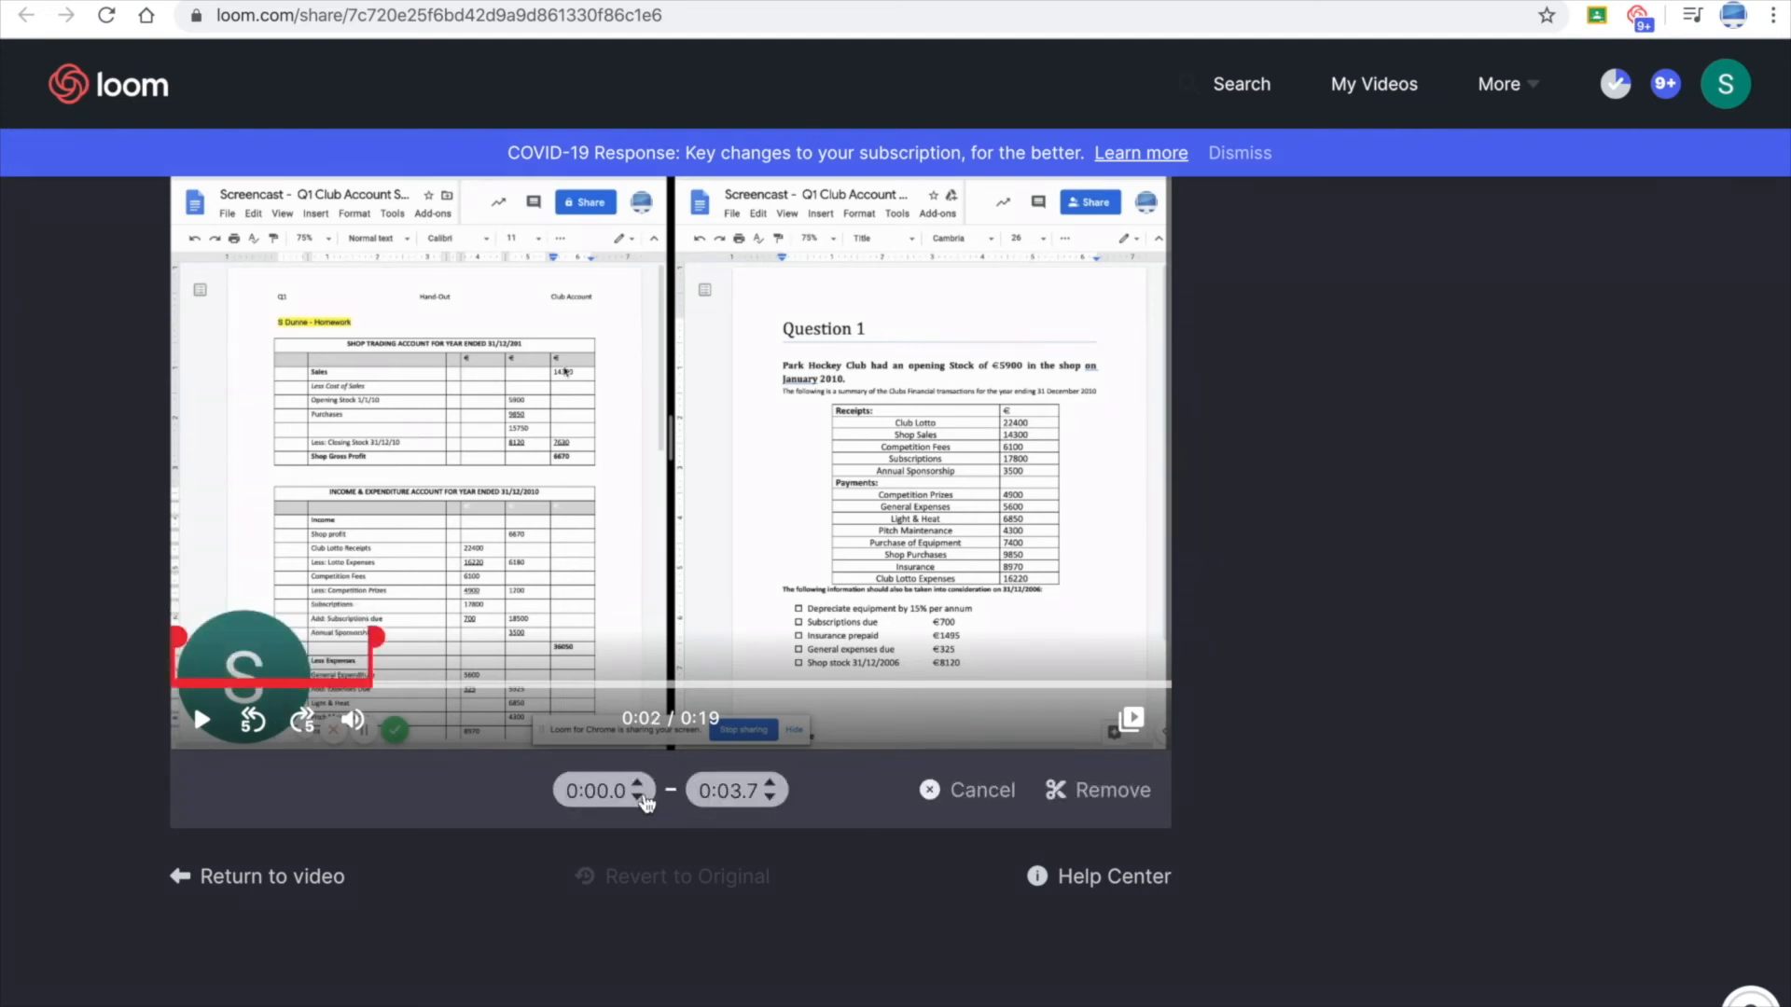
{"action": "left_click", "coordinate": [638, 783]}
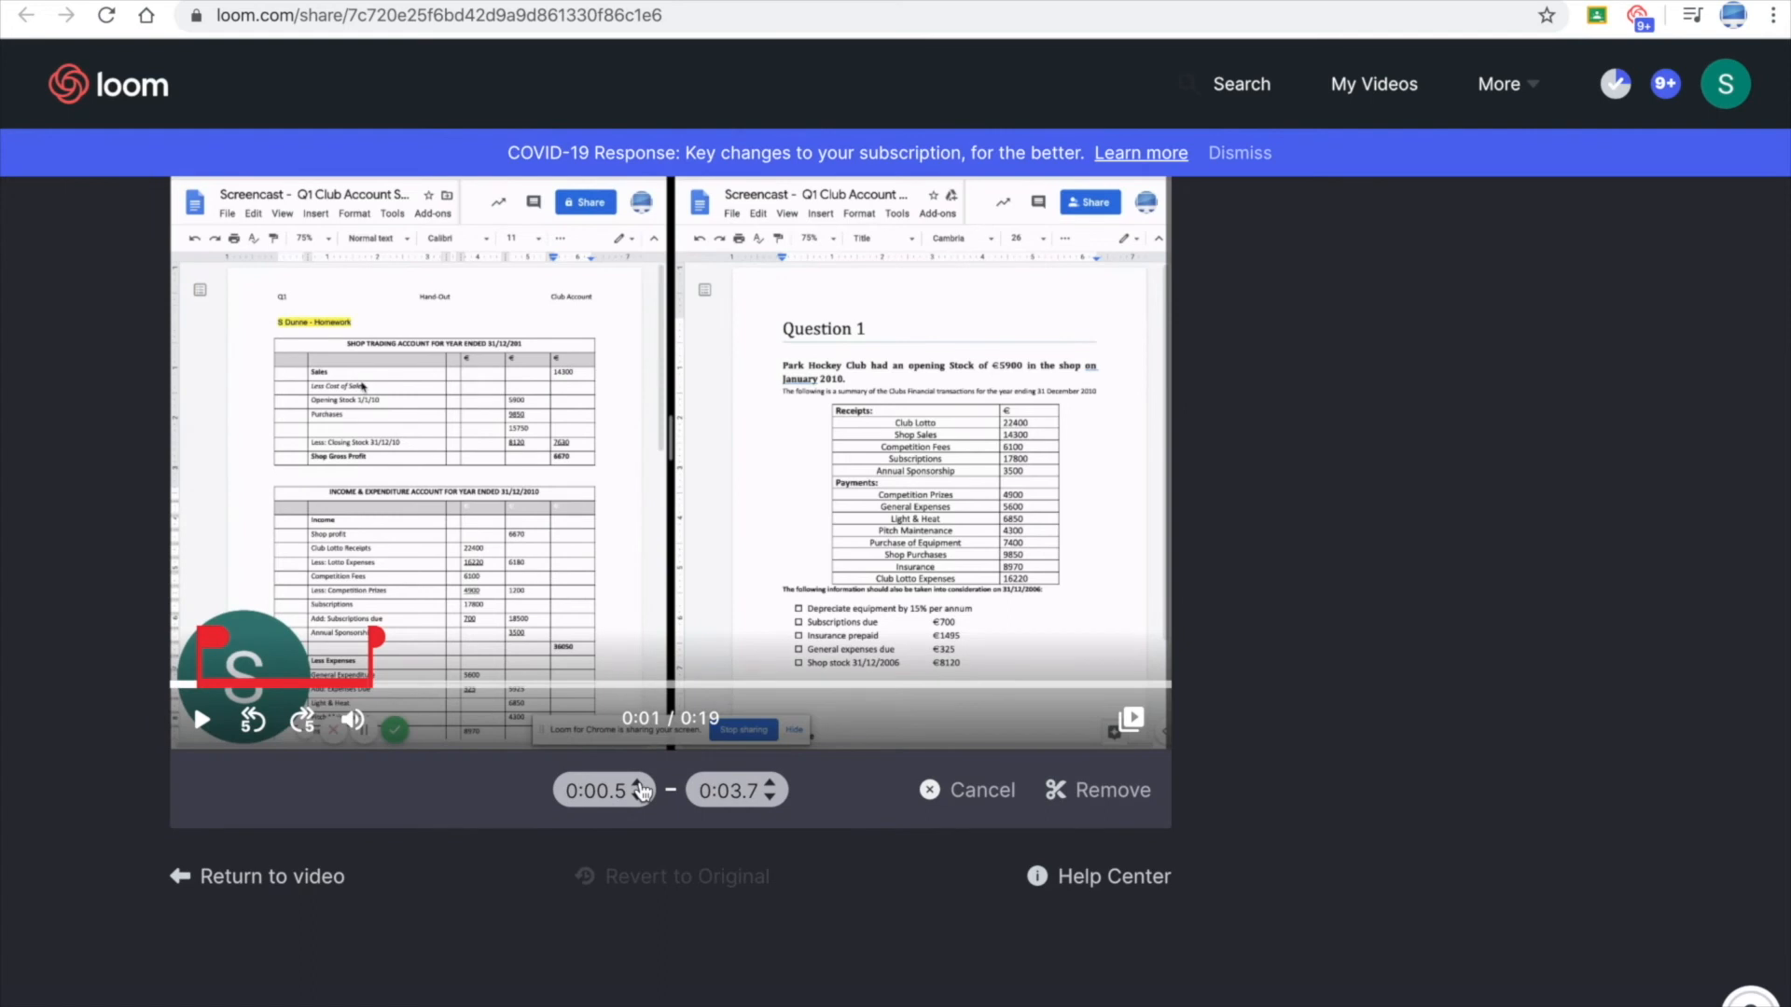
{"action": "left_click", "coordinate": [770, 797]}
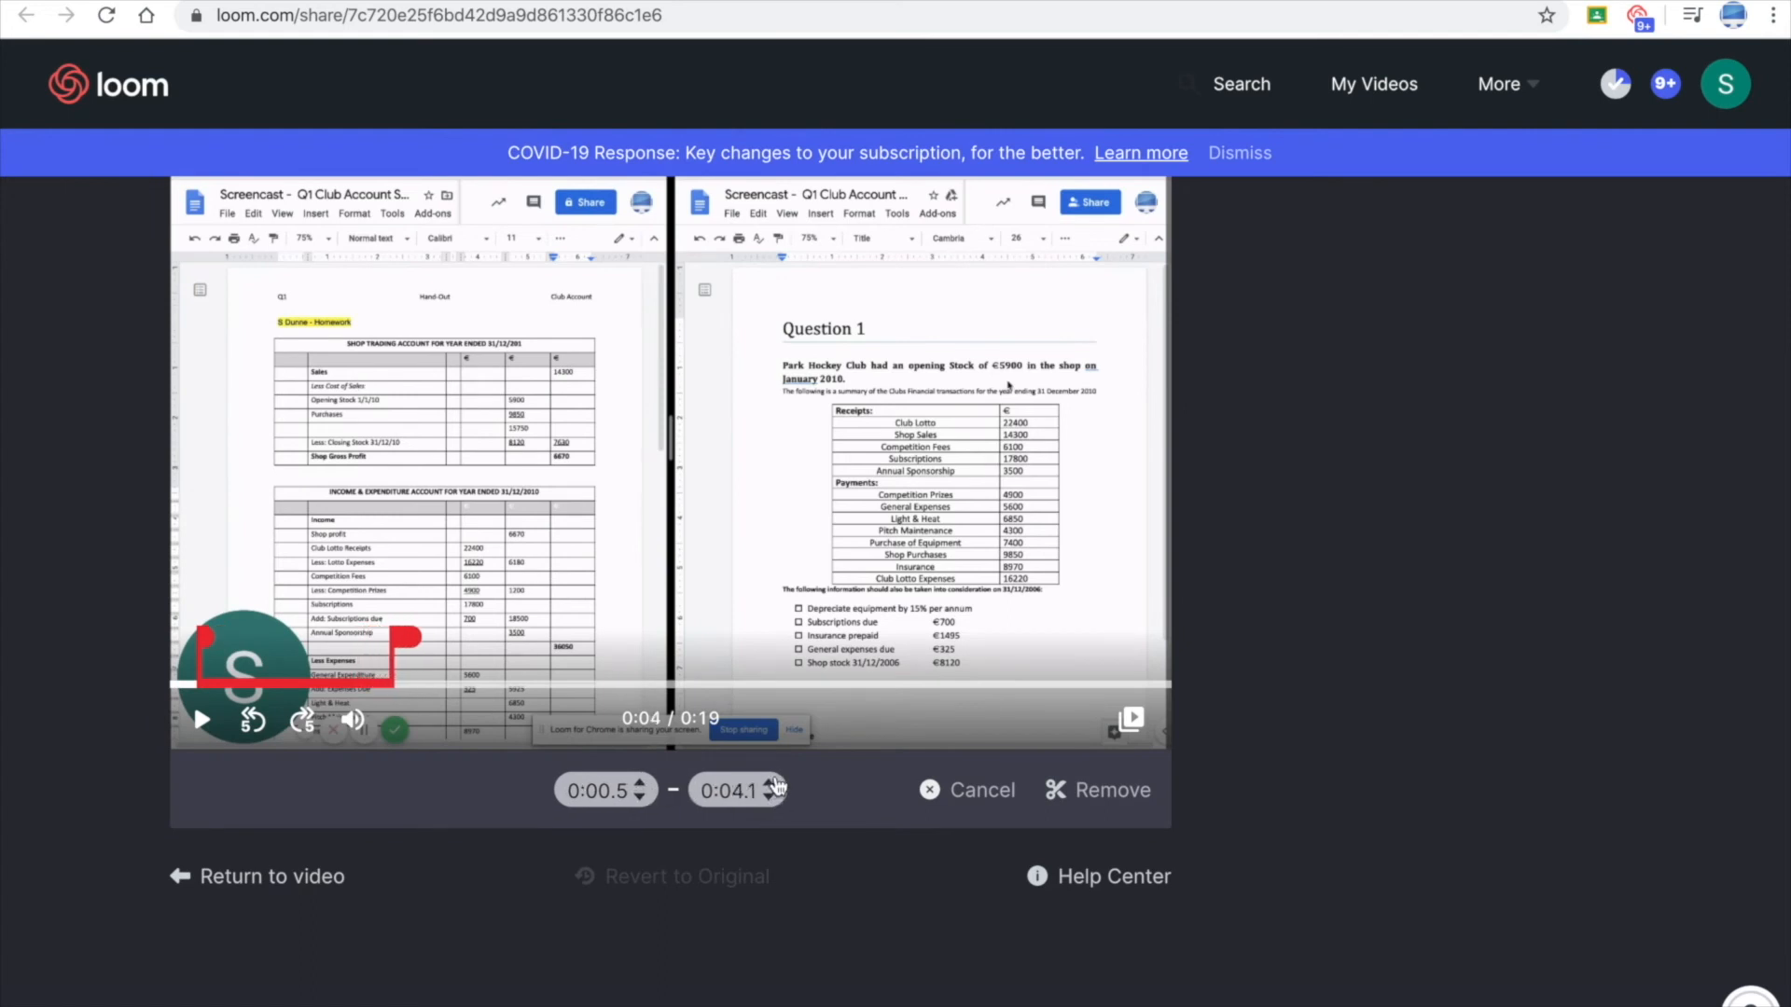
{"action": "left_click", "coordinate": [778, 783]}
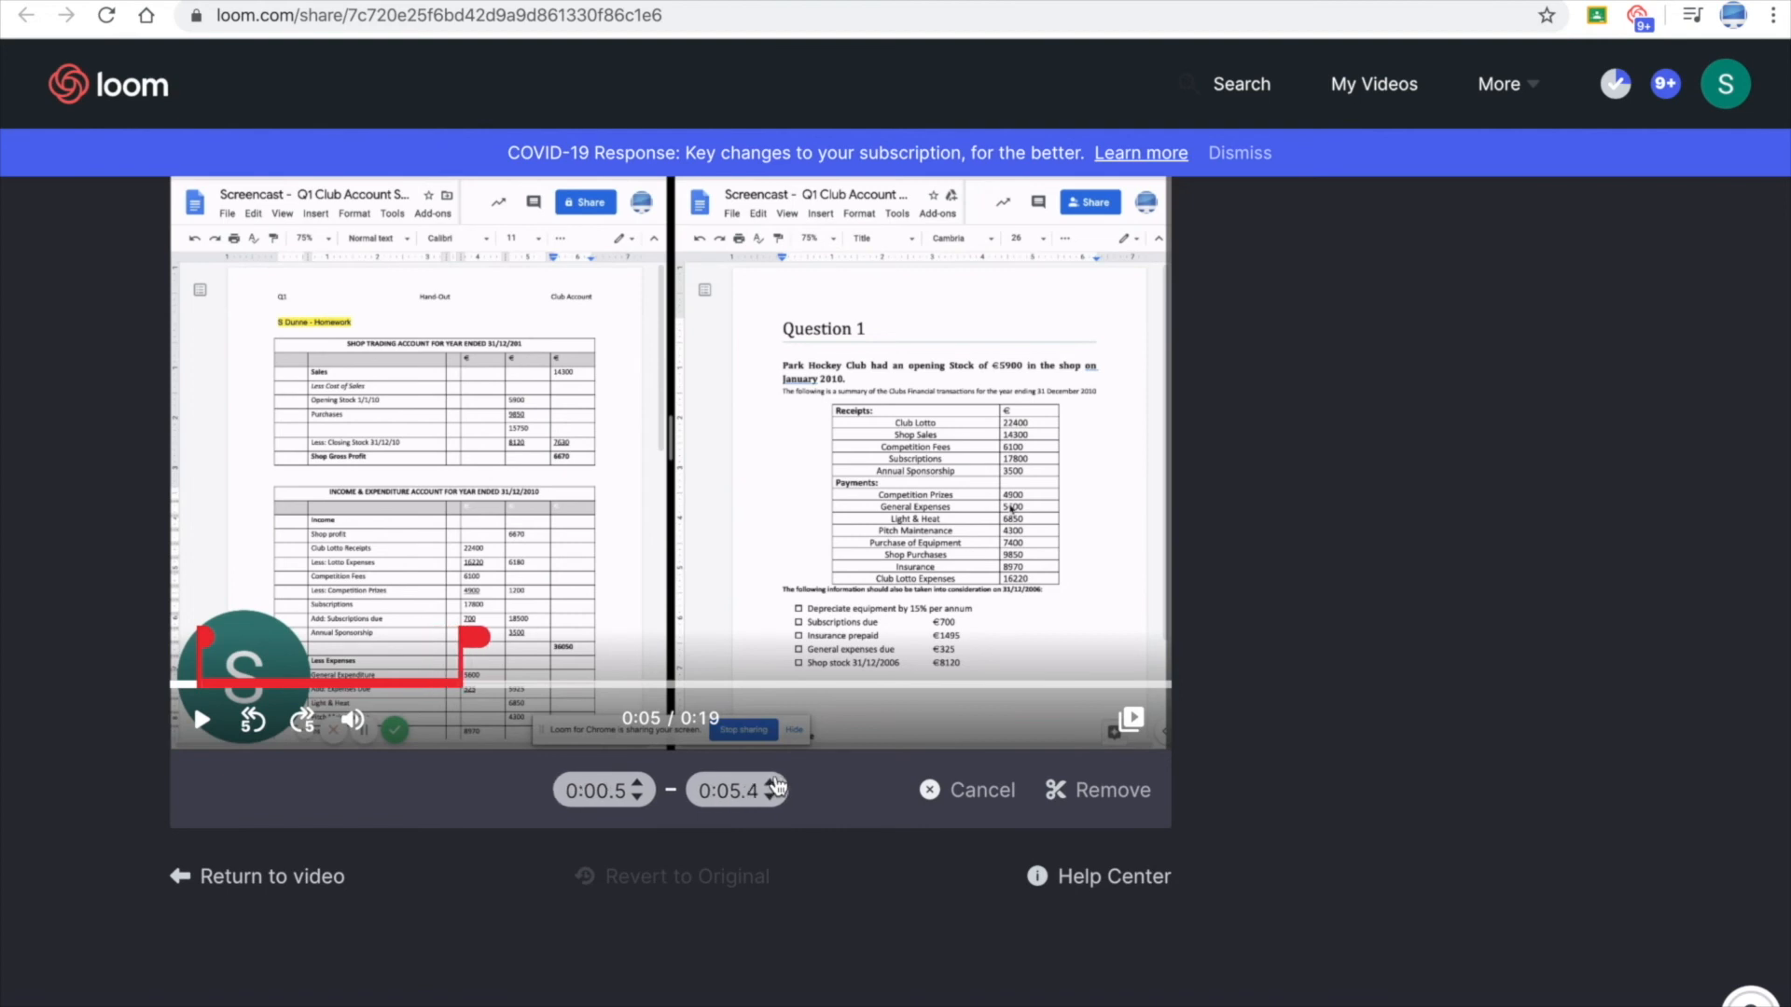
{"action": "left_click", "coordinate": [768, 784]}
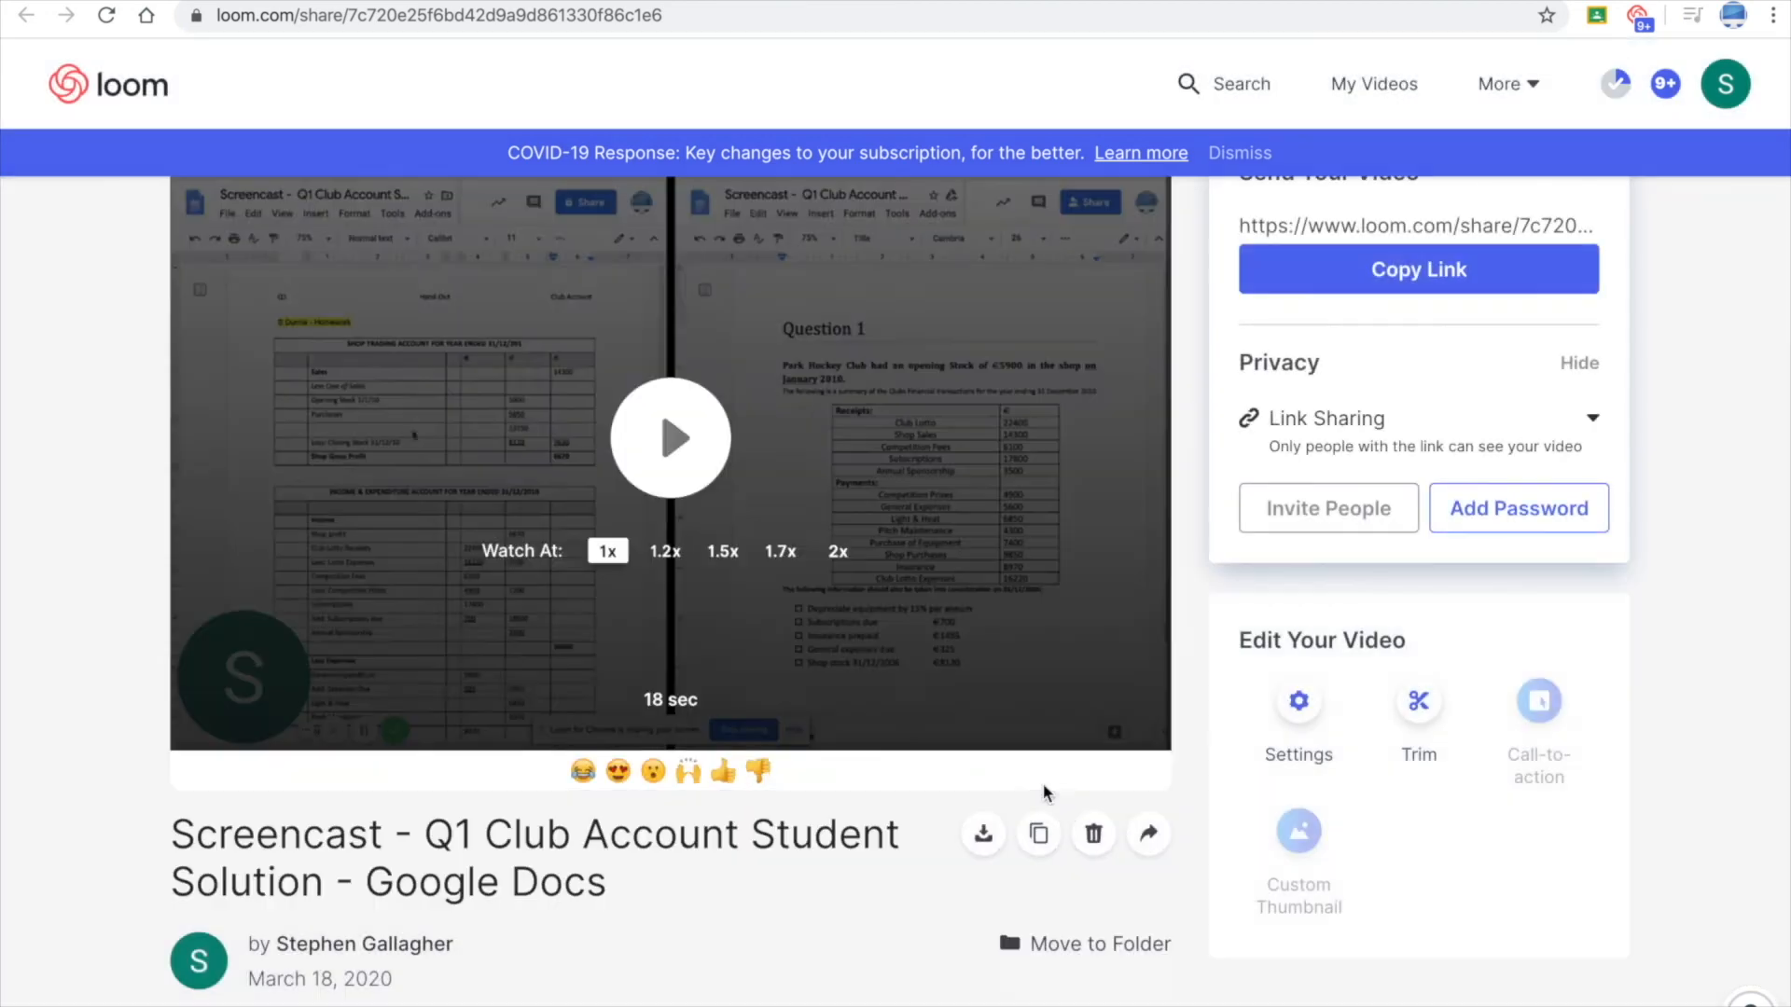
Save the video settings with all viewer options enabled and copy the share link
{"action": "scroll", "scroll_direction": "down", "scroll_amount": 3}
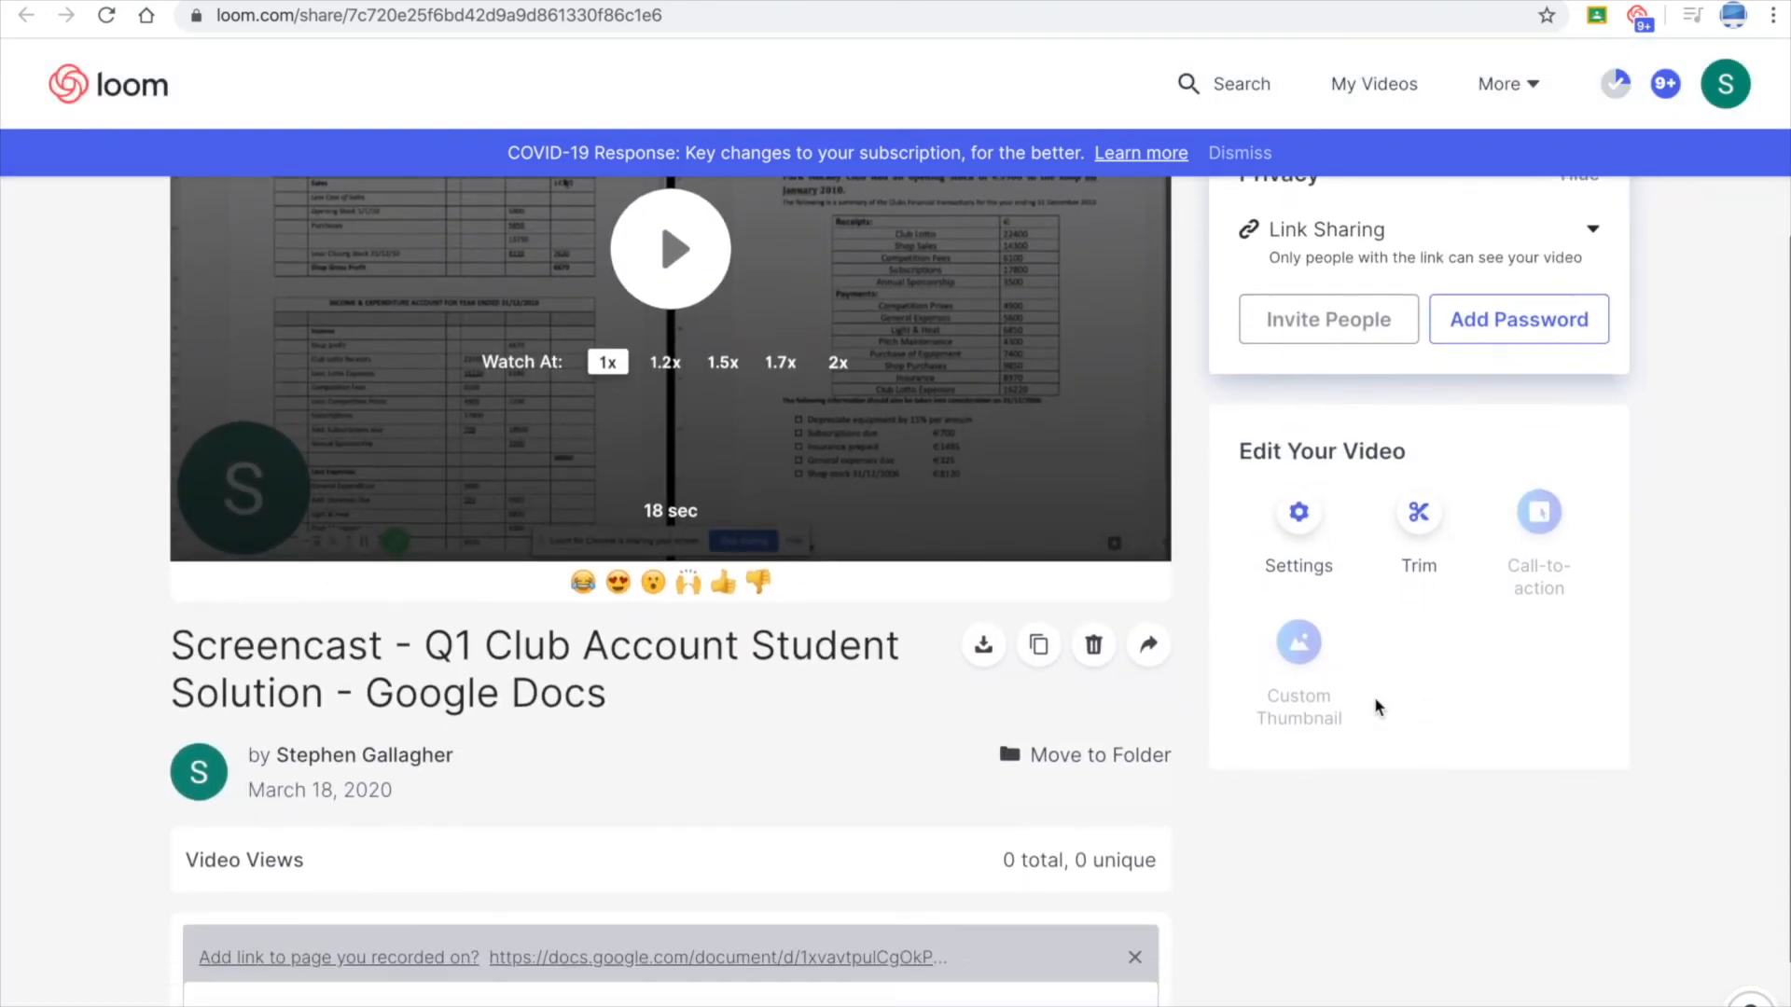
{"action": "left_click", "coordinate": [1298, 511]}
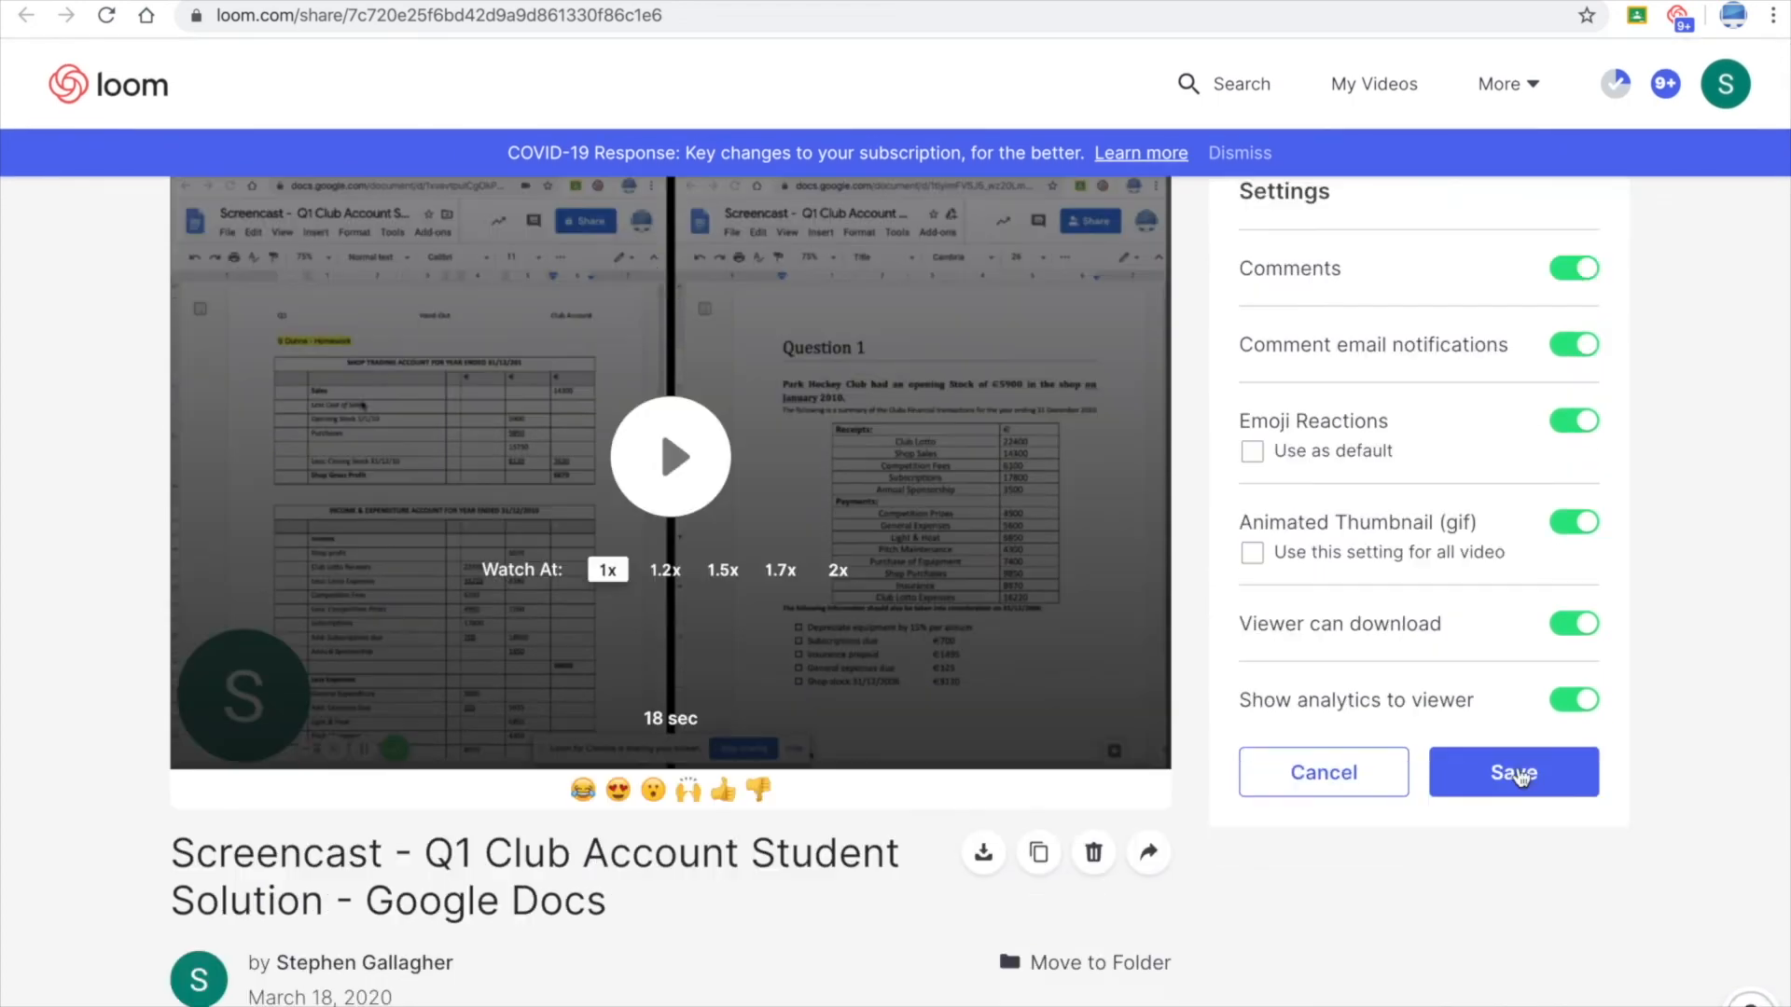
{"action": "left_click", "coordinate": [1511, 772]}
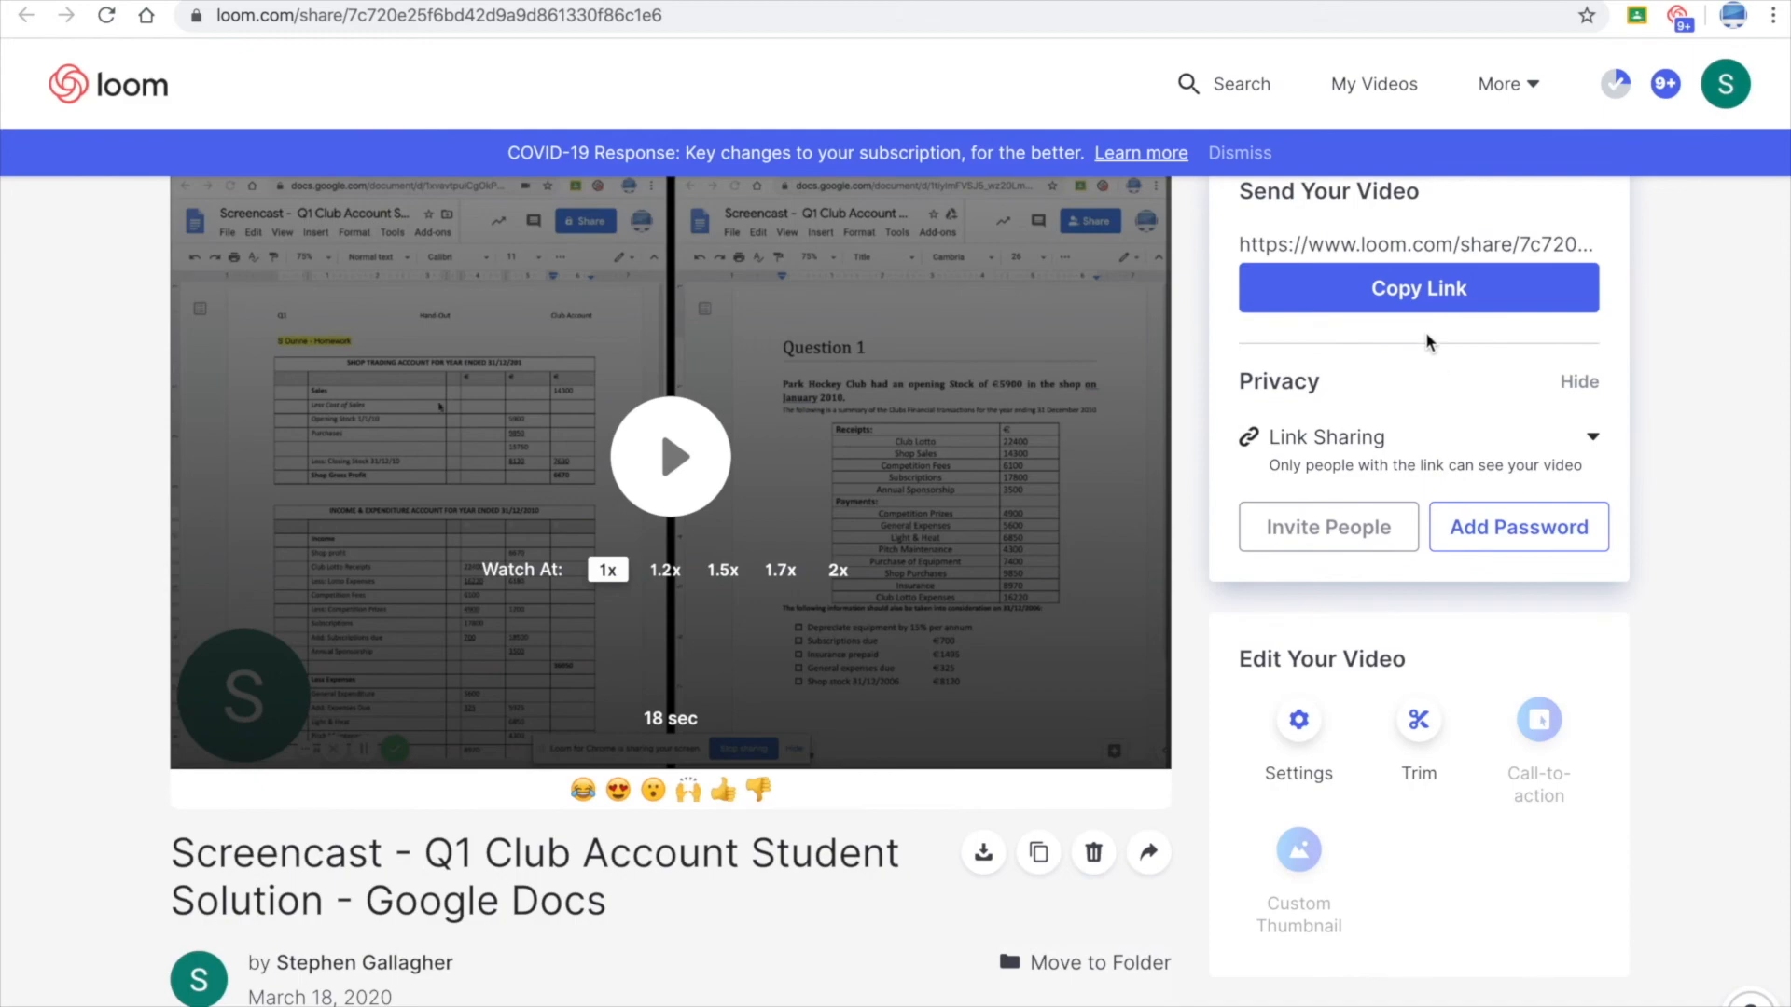
{"action": "left_click", "coordinate": [1417, 287]}
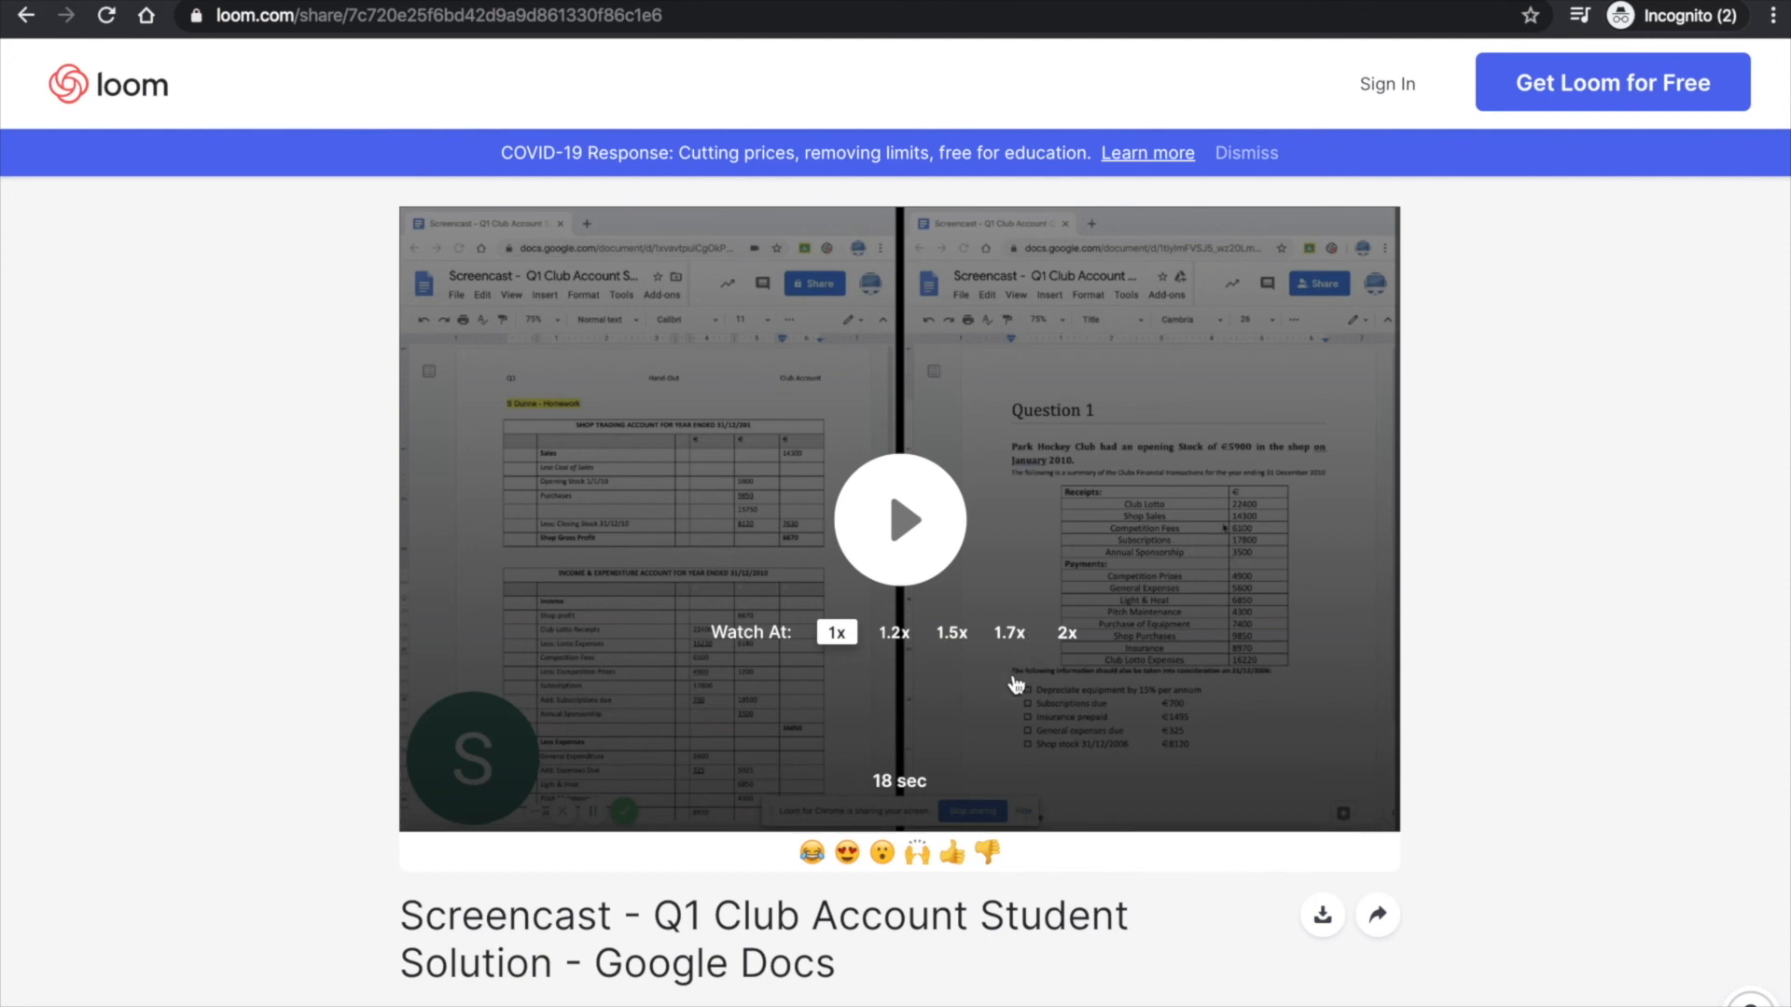
Scroll through the shared video page as a signed-out viewer in the private window
{"action": "scroll", "scroll_direction": "down", "scroll_amount": 3}
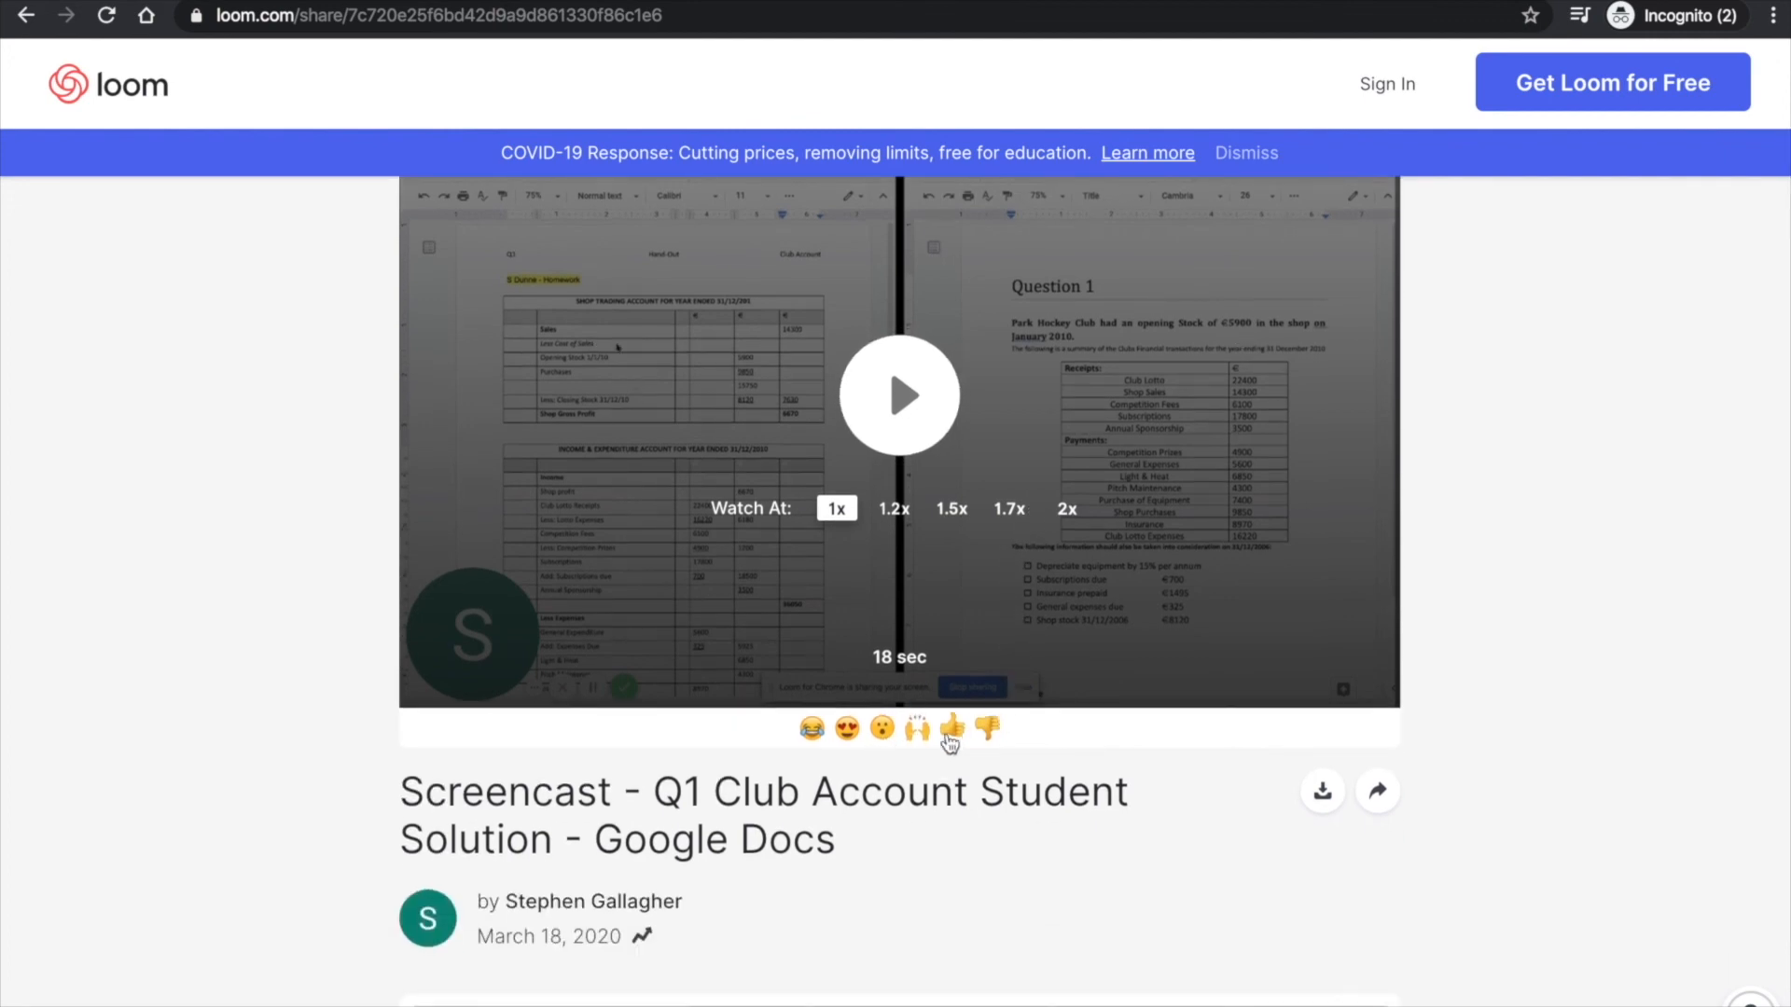